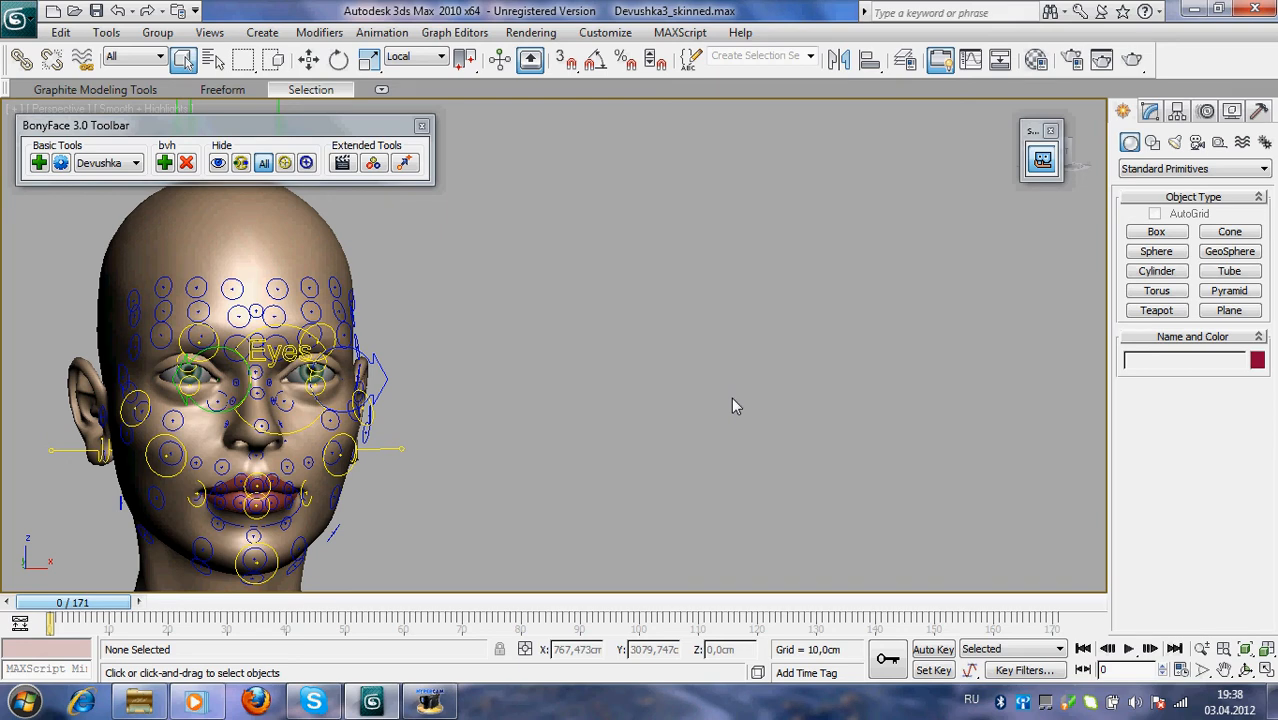
mouse_move(346, 184)
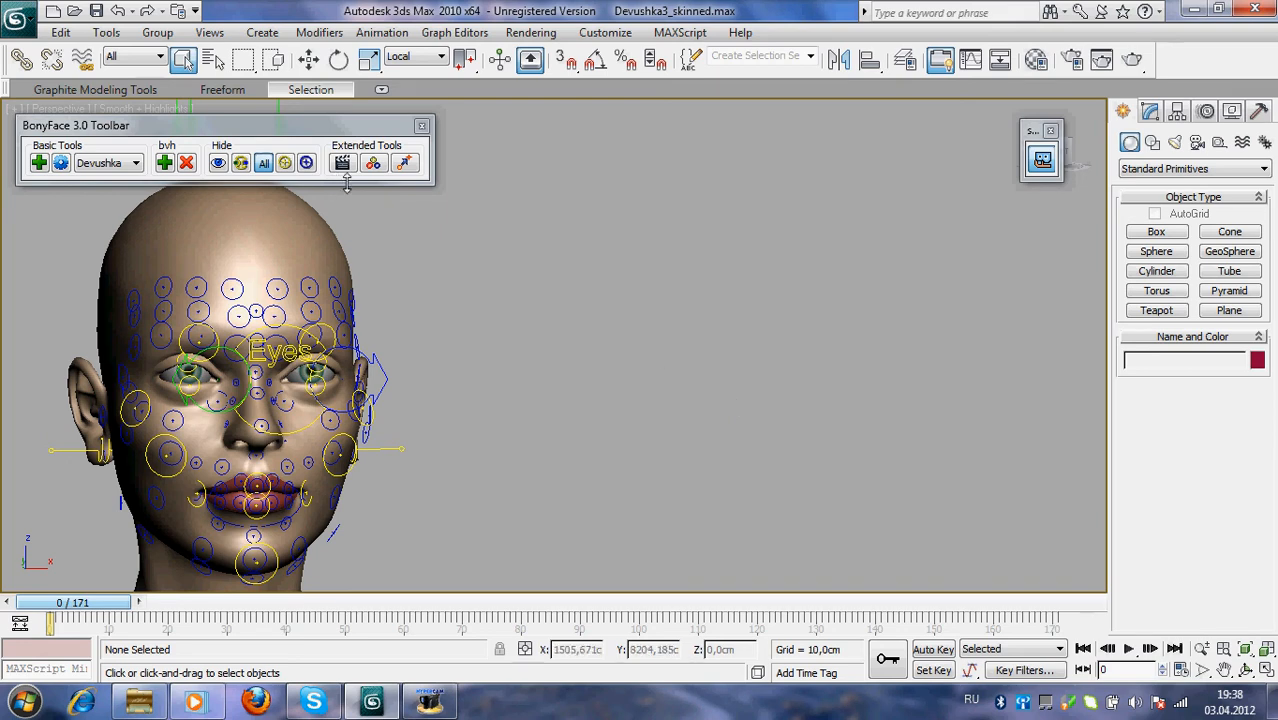
Launch the BonyFace Selector face-control picker from the Extended Tools toolbar.
click(404, 162)
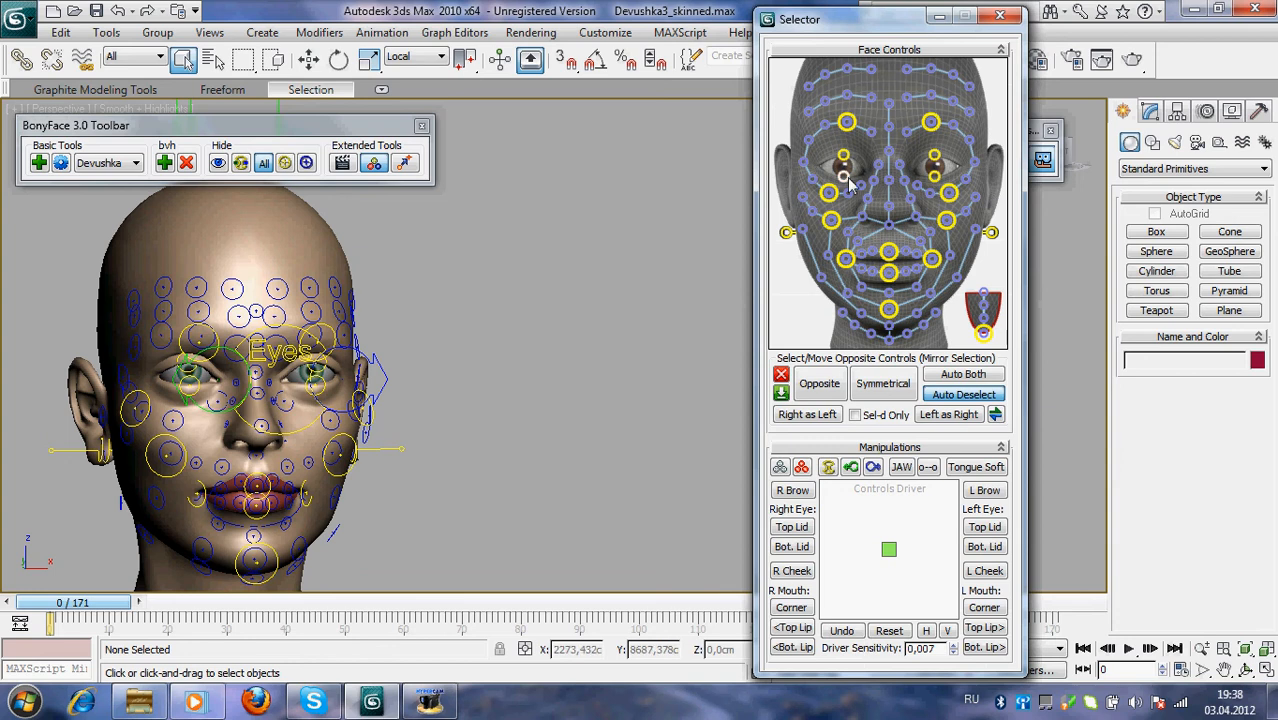
Pick the brow and eye controls on one side, then mirror them with Opposite and Symmetrical to fifteen controls.
click(844, 160)
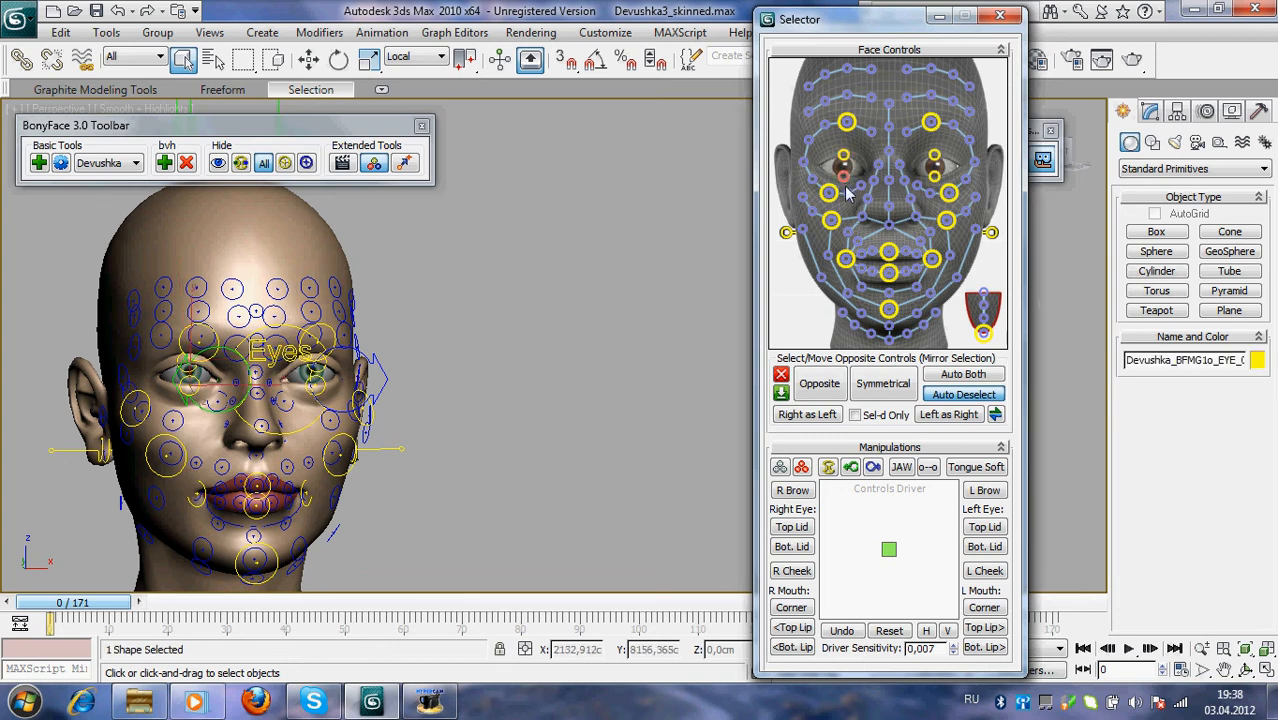
click(828, 194)
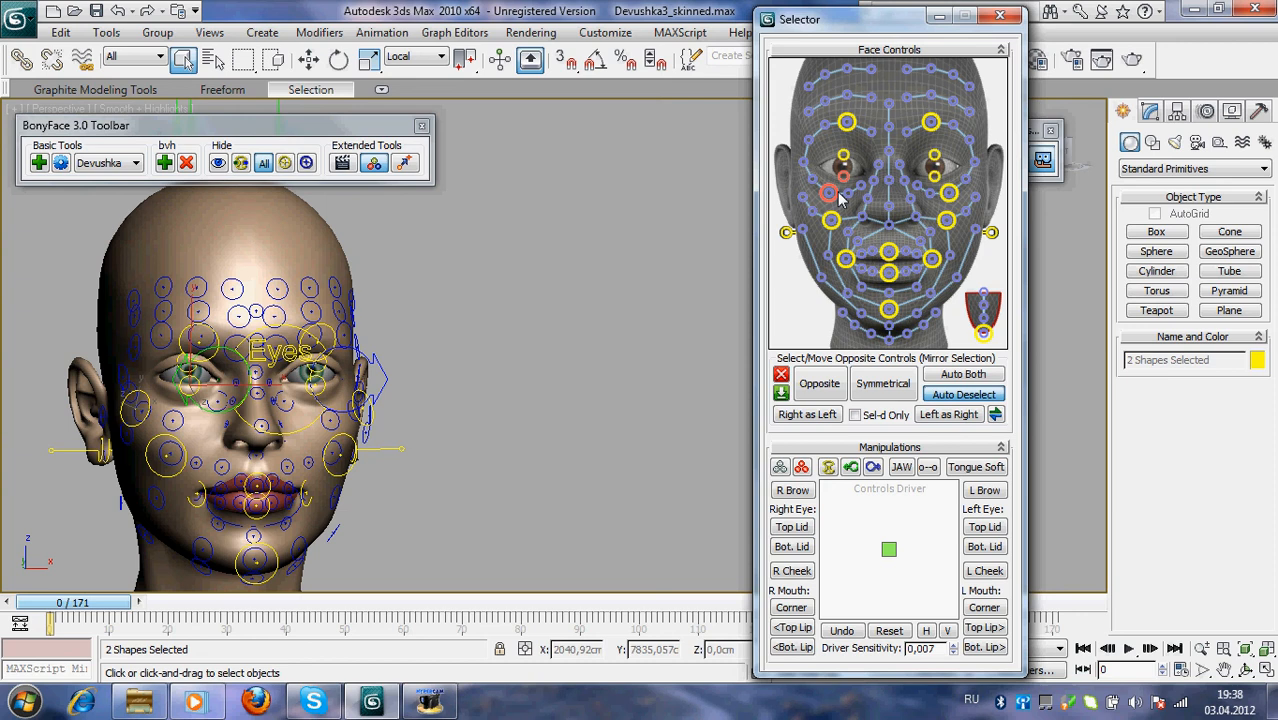
click(844, 192)
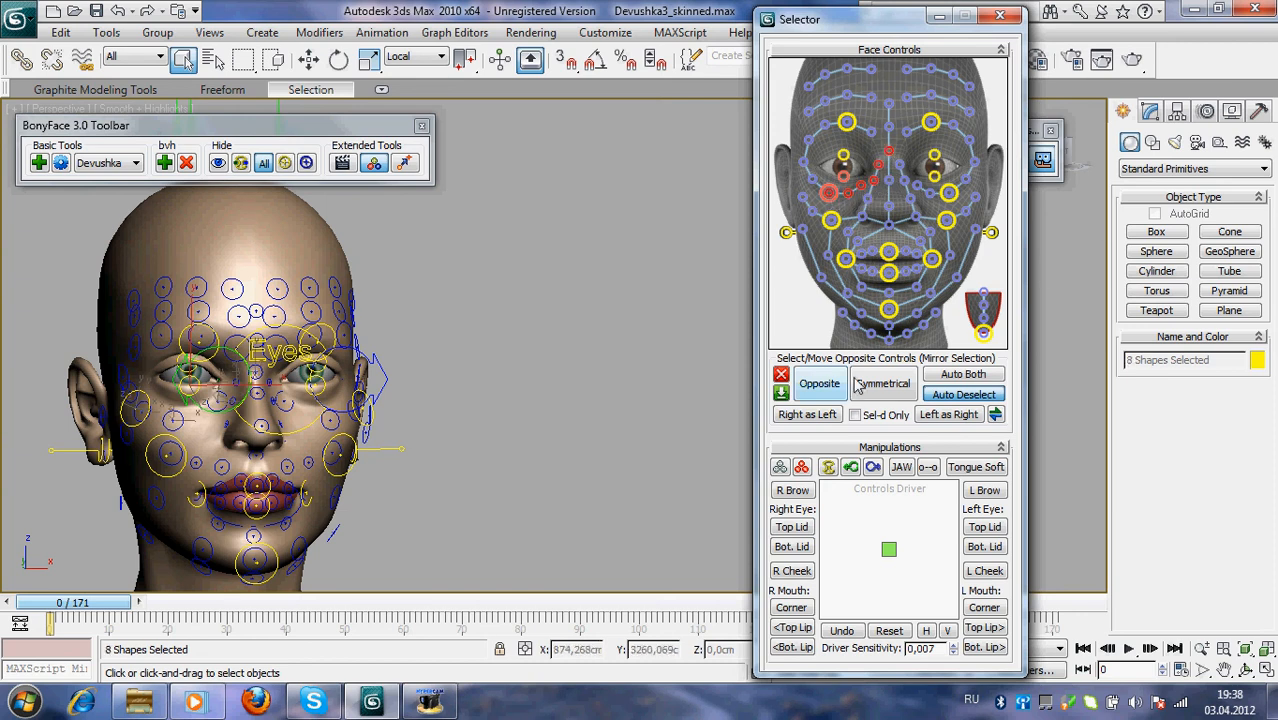
click(820, 384)
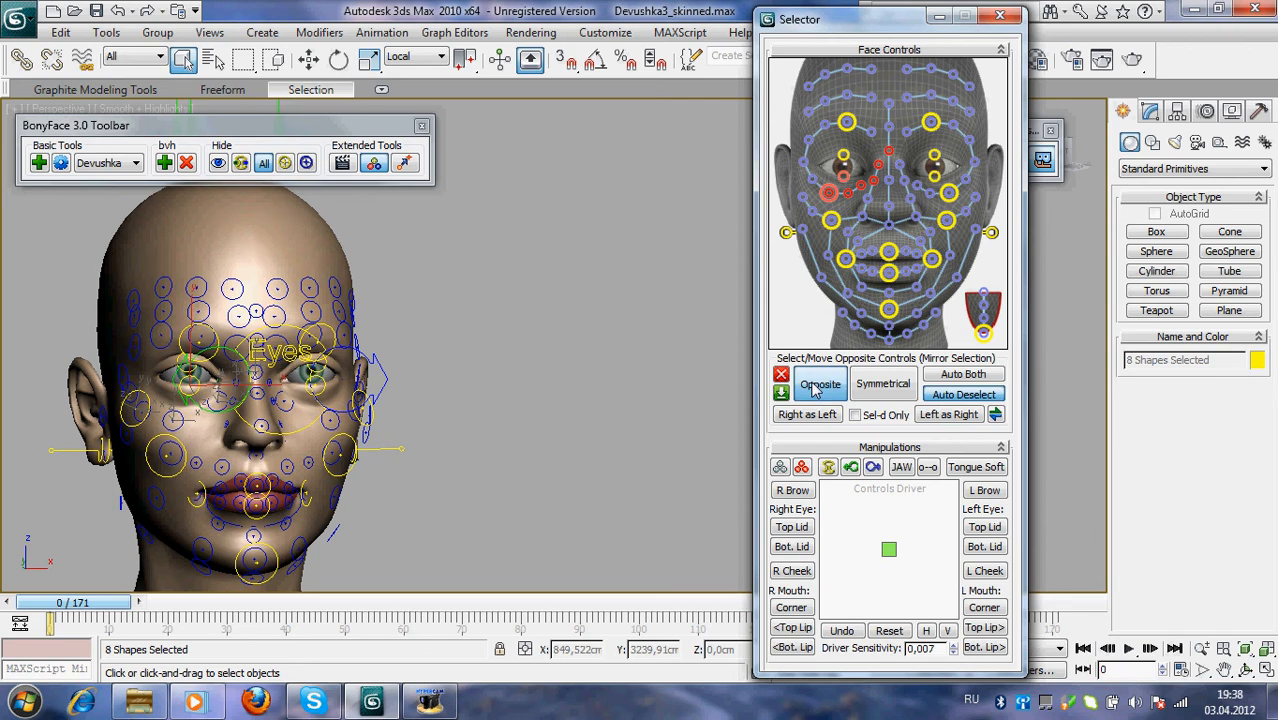
click(820, 384)
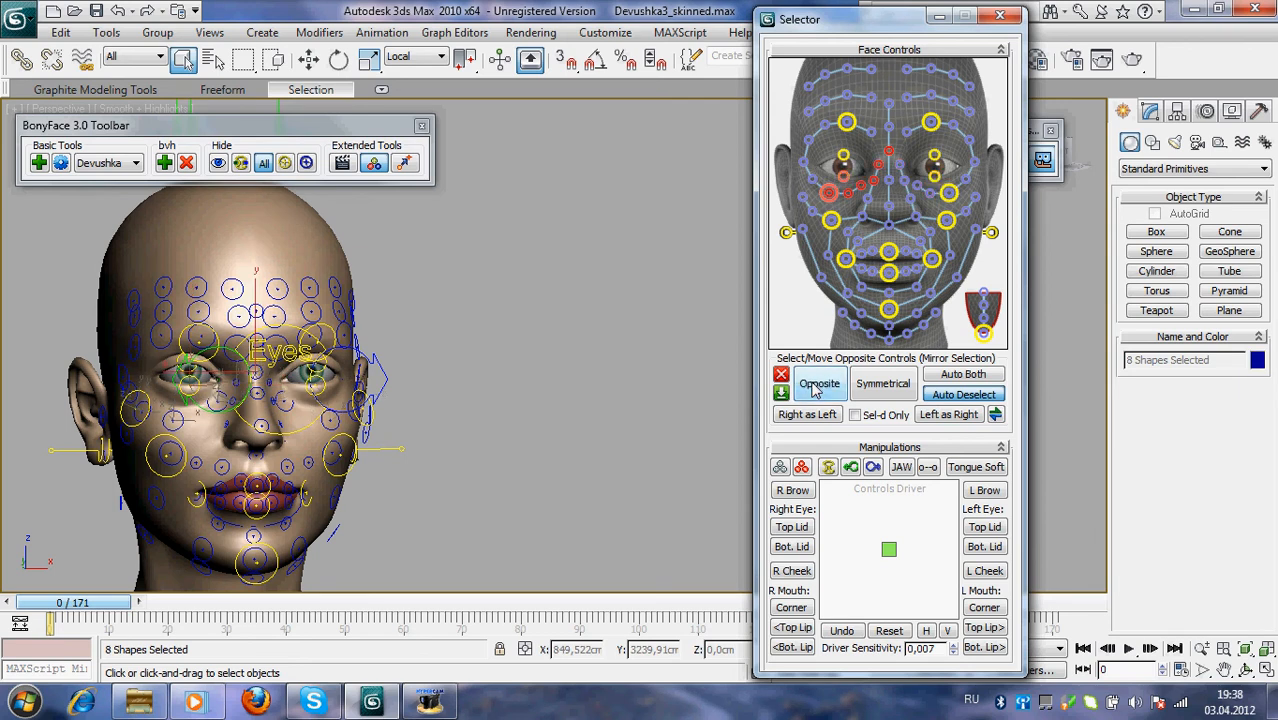
click(882, 384)
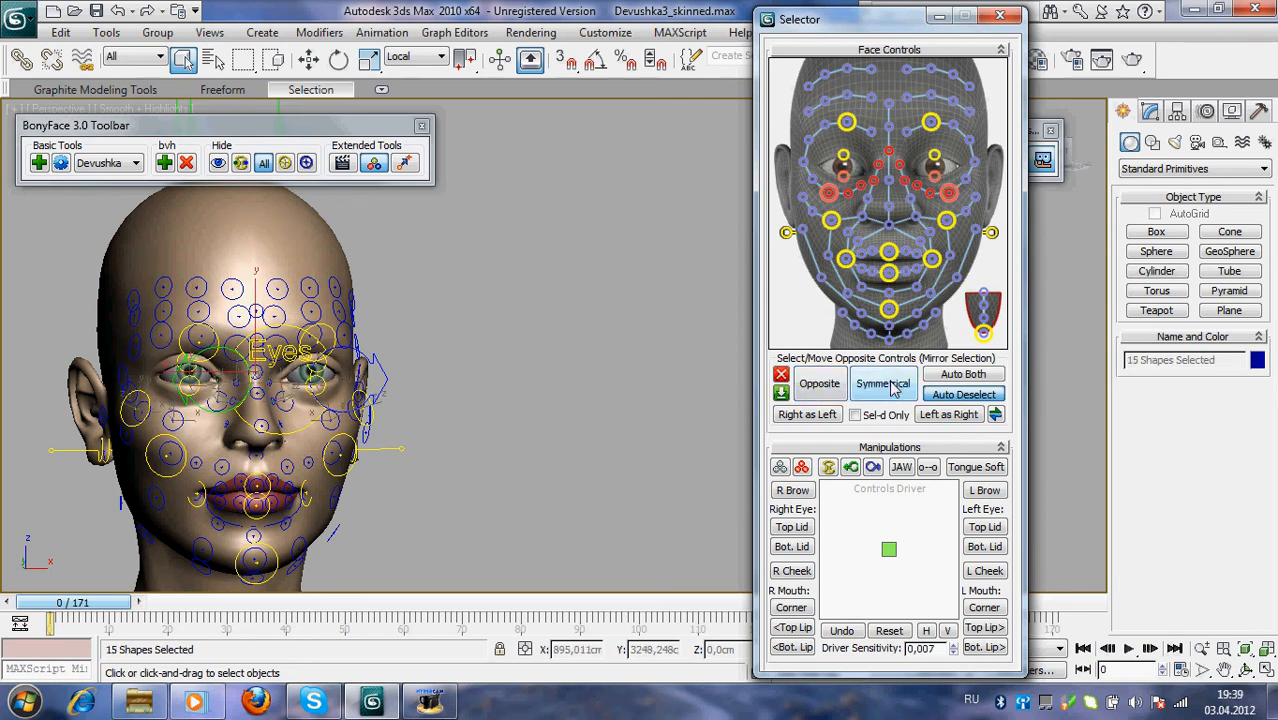
mouse_move(844, 428)
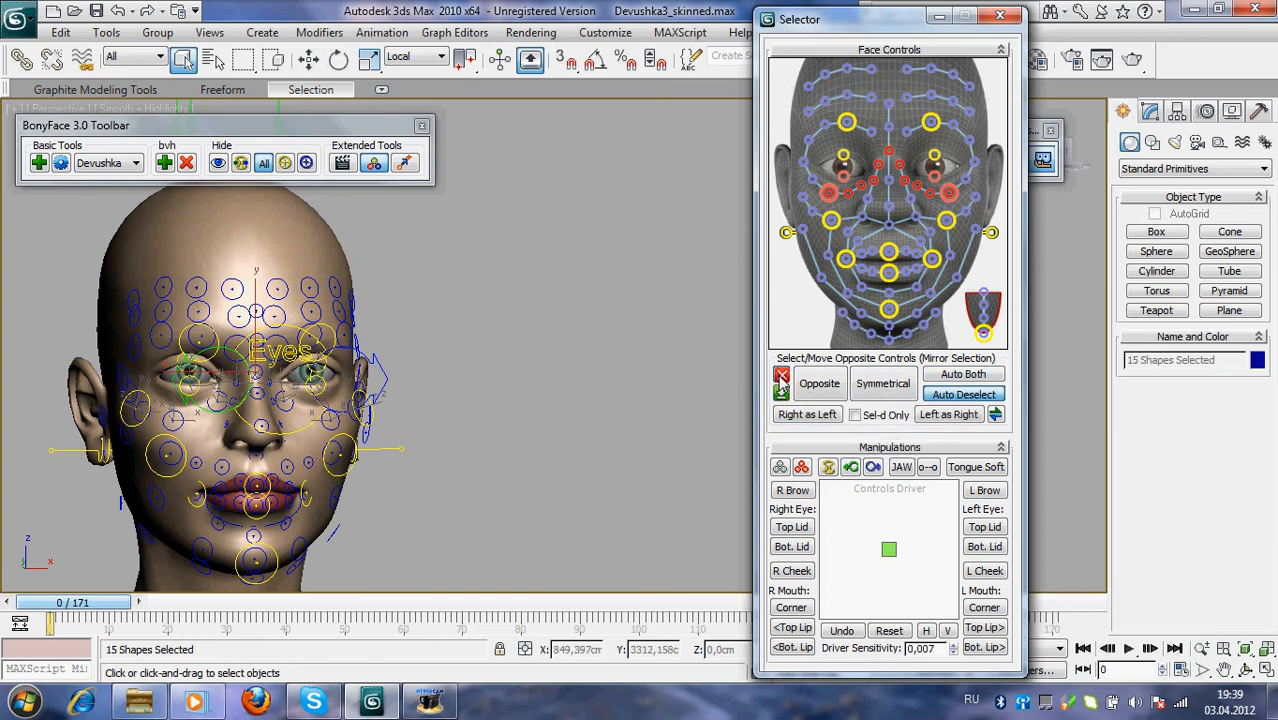
Clear the multi-control eye selection with the red X, leaving a single jaw control picked.
click(490, 404)
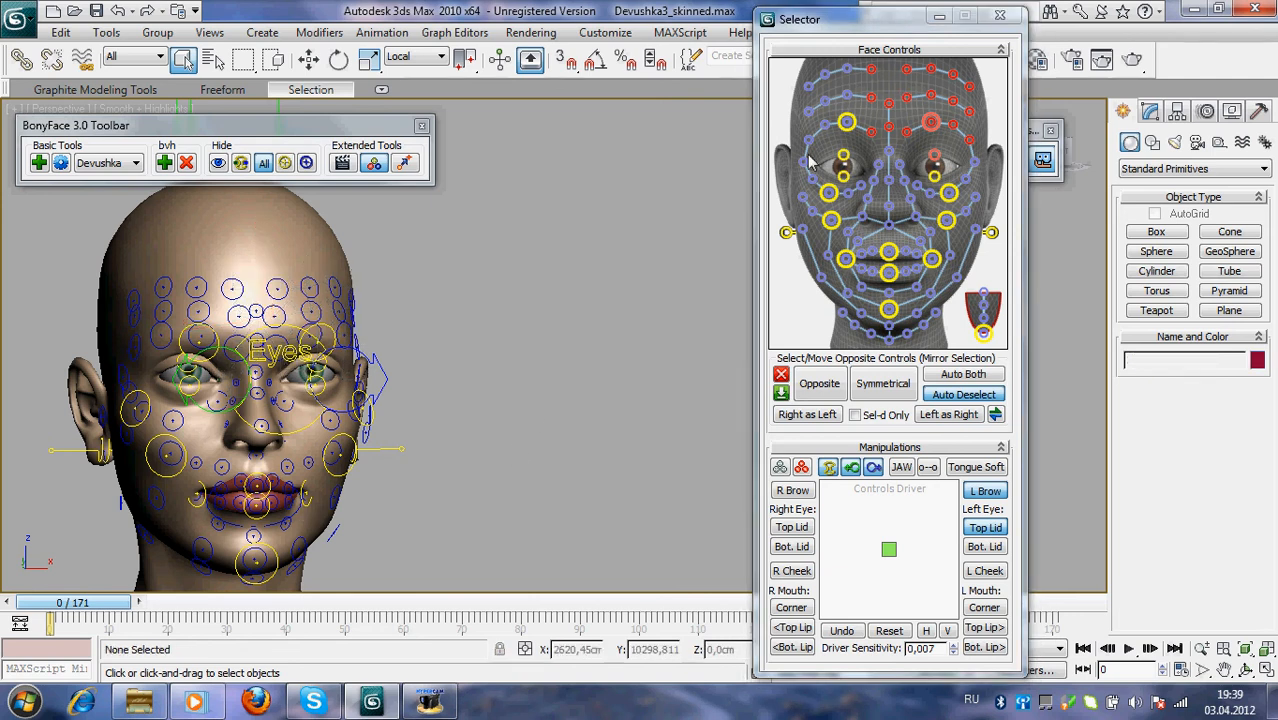
click(256, 564)
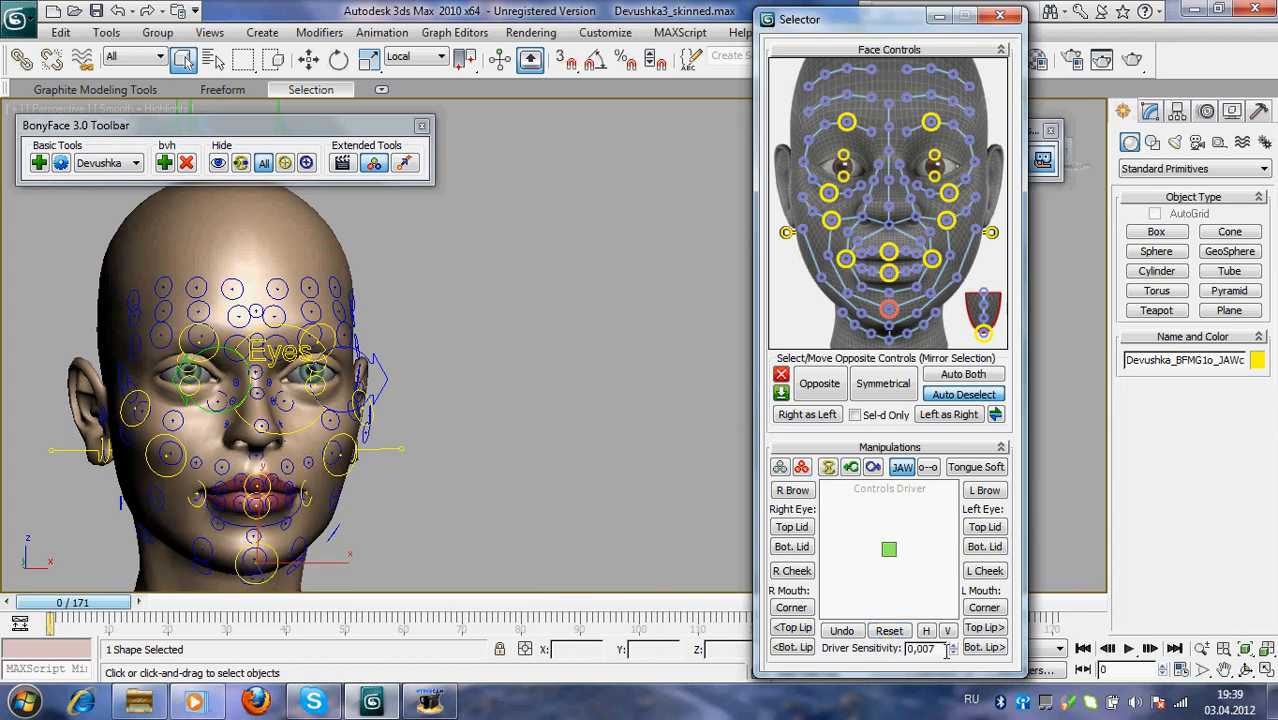
mouse_move(948, 630)
text(0,01)
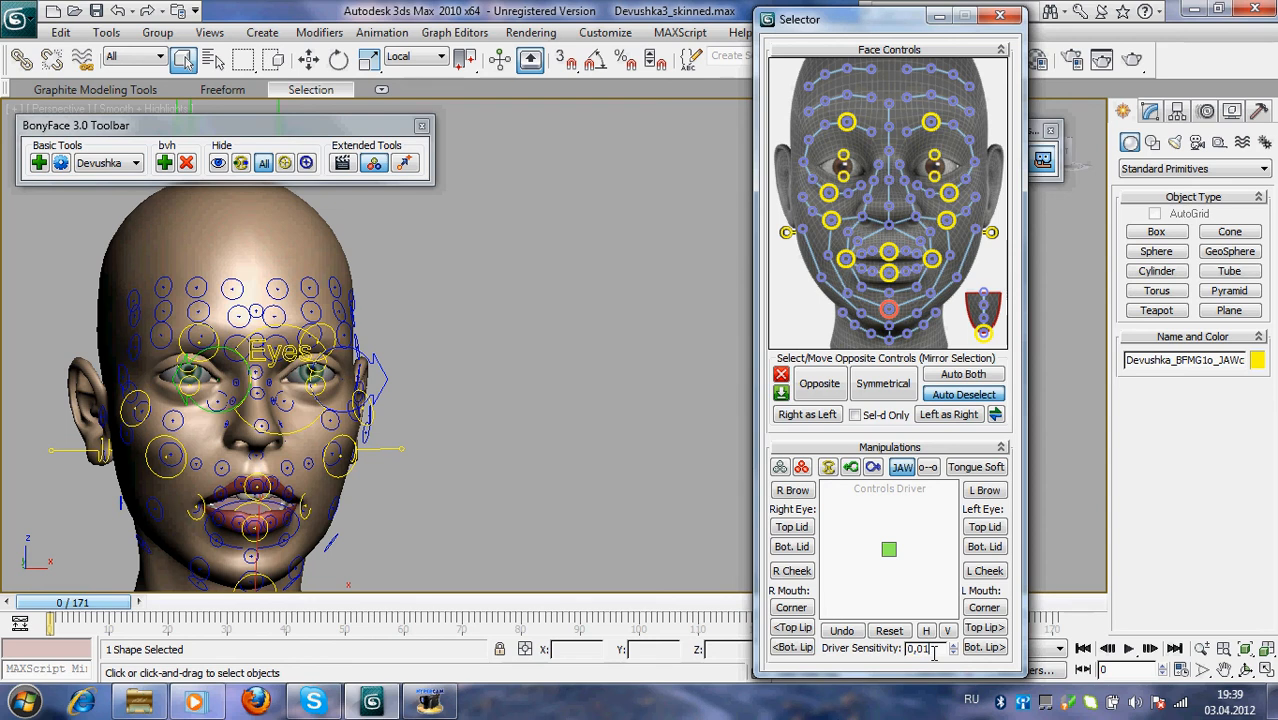
Set Driver Sensitivity to 0,08 to drop the jaw, then drag the mouth-corner control into a lopsided grin.
text(0,08)
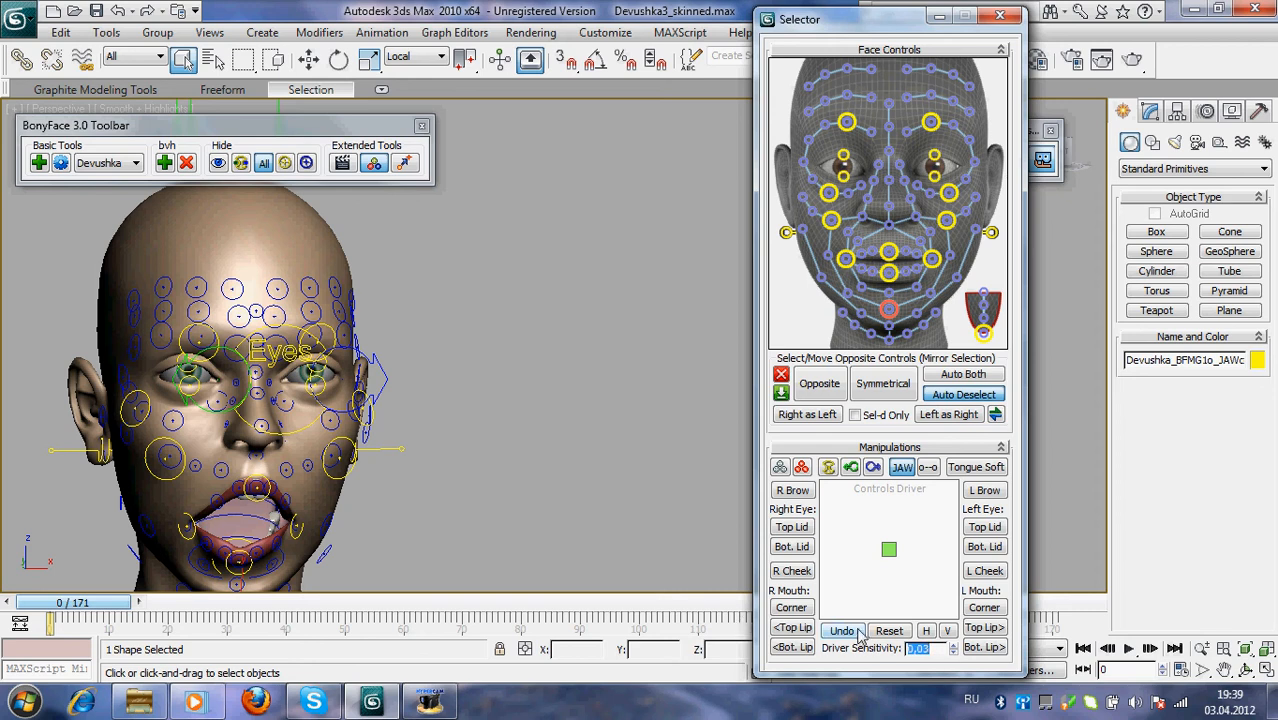
drag(890, 548, 880, 570)
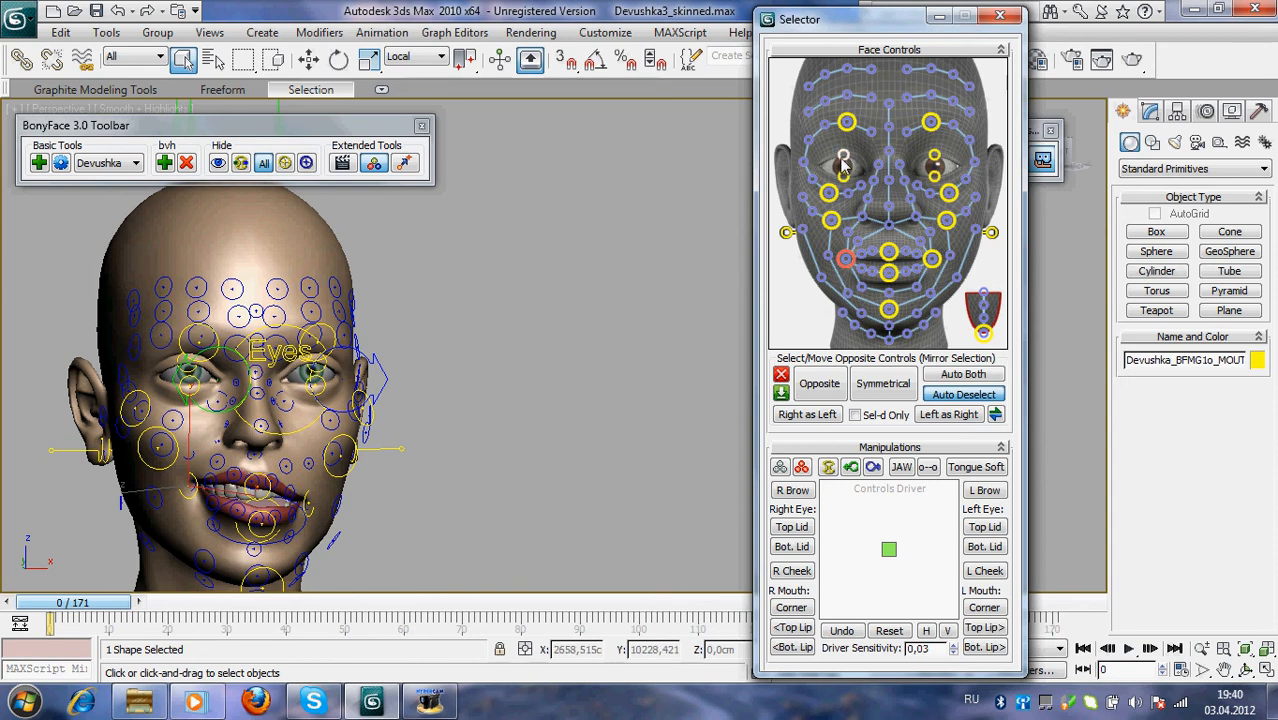
Hide the rig controls, select an eye control and move it to close the eyelid.
click(844, 156)
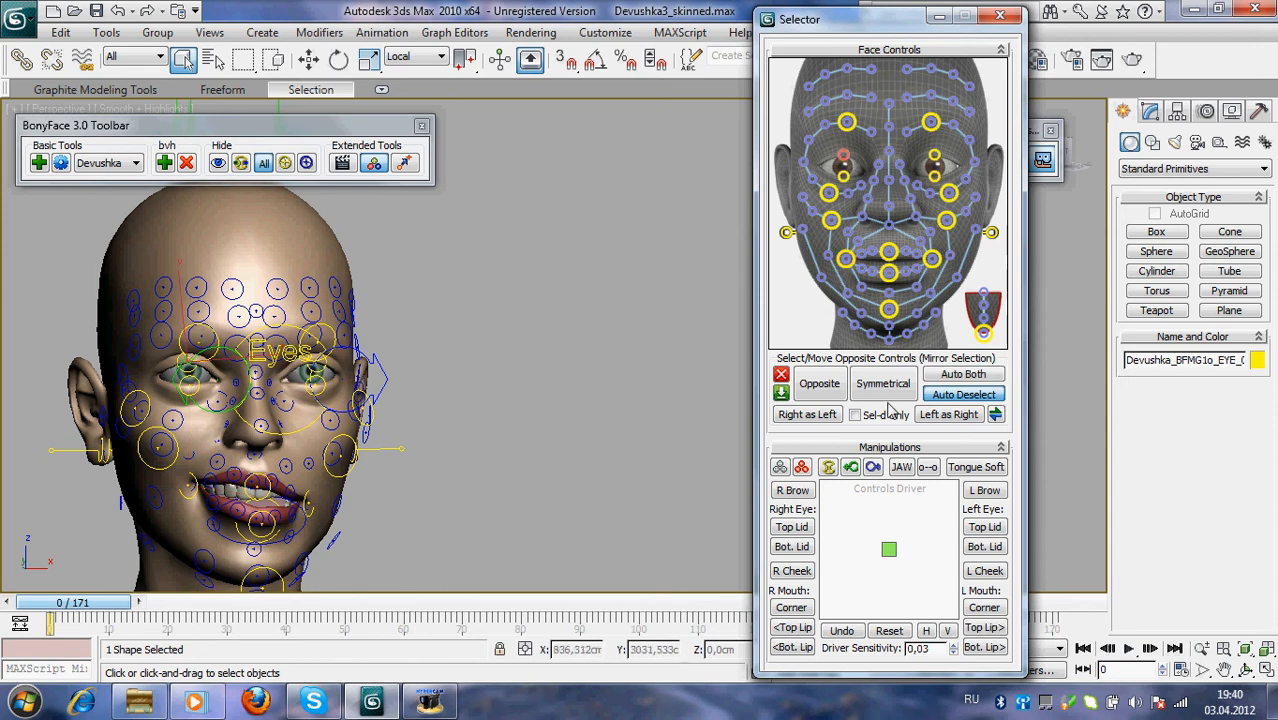
mouse_move(676, 316)
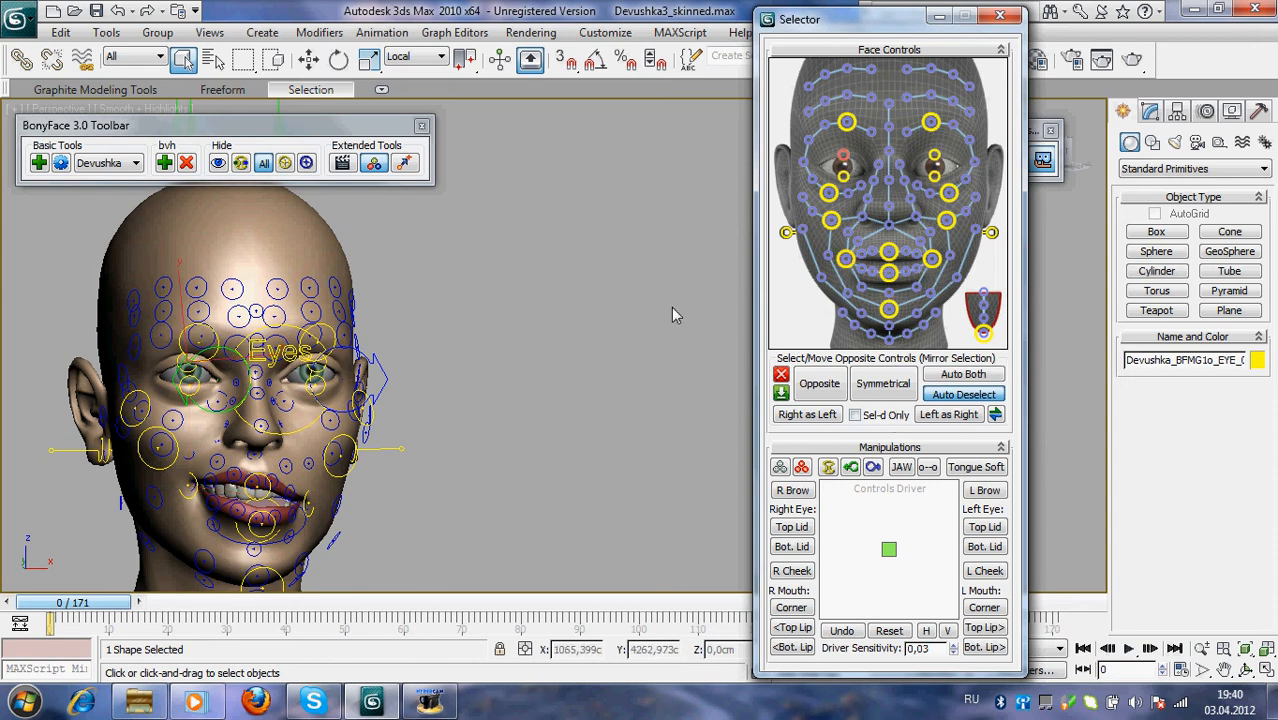
click(306, 162)
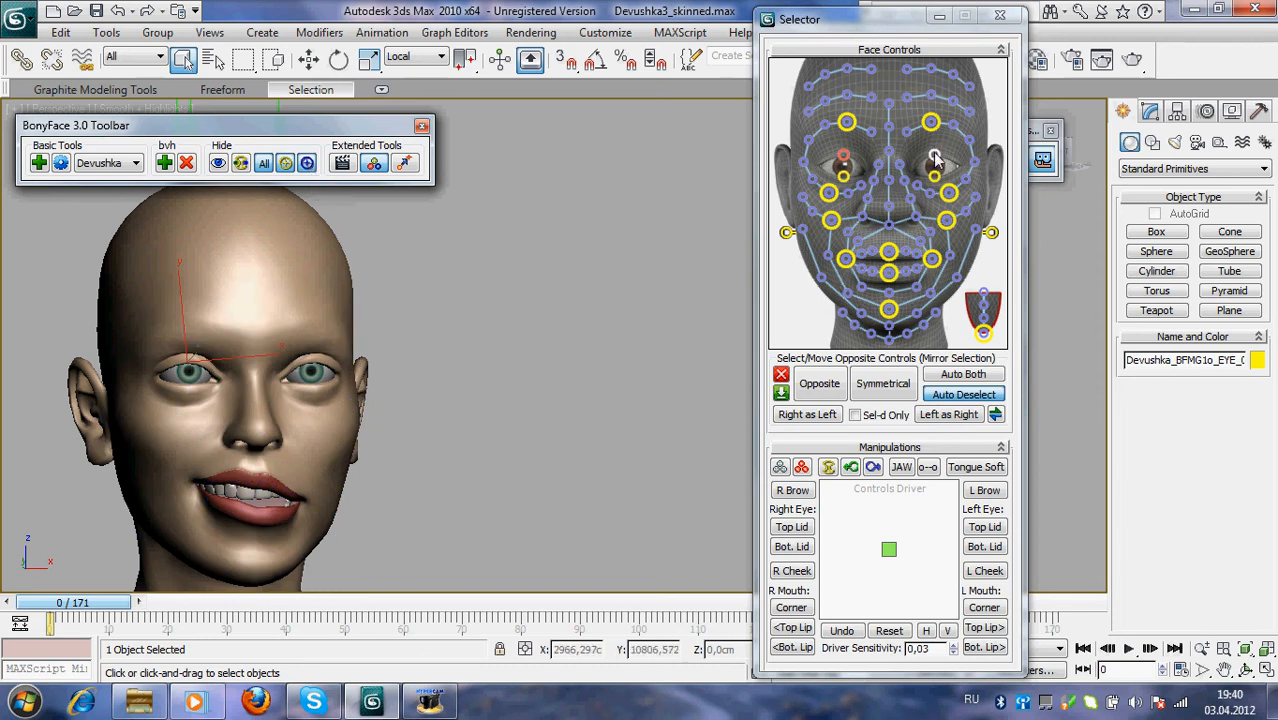
click(936, 156)
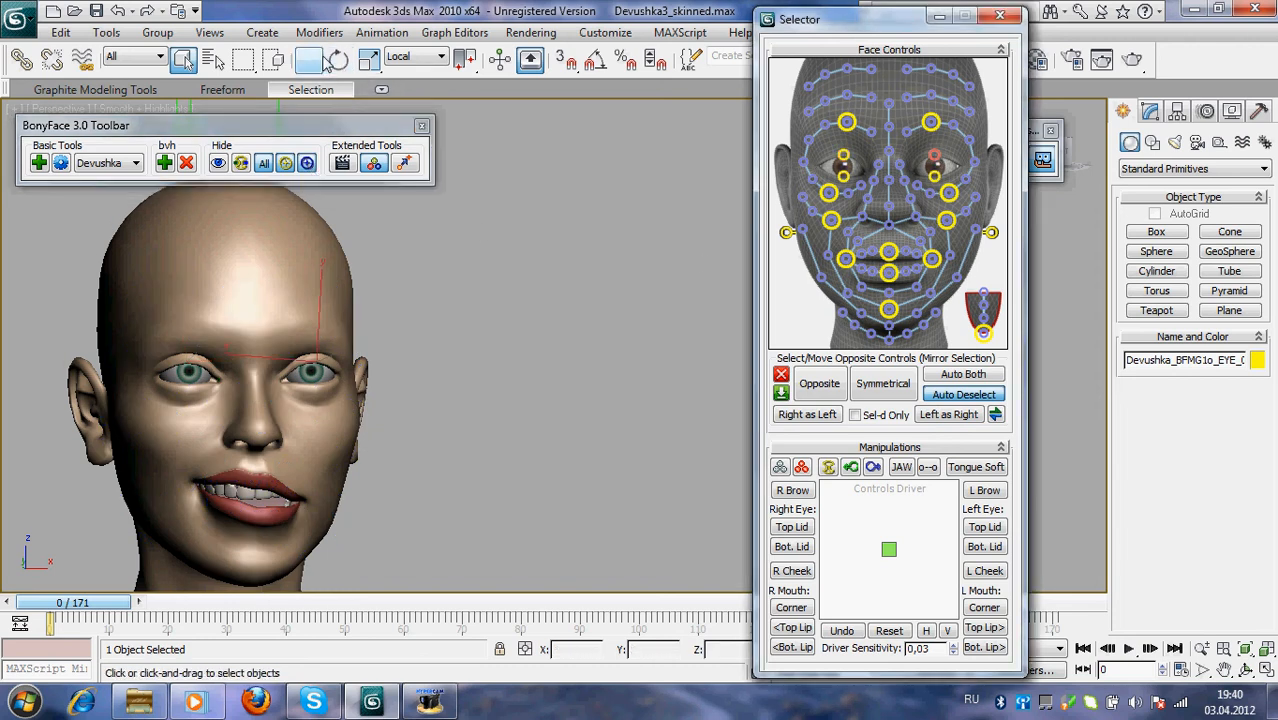
click(308, 58)
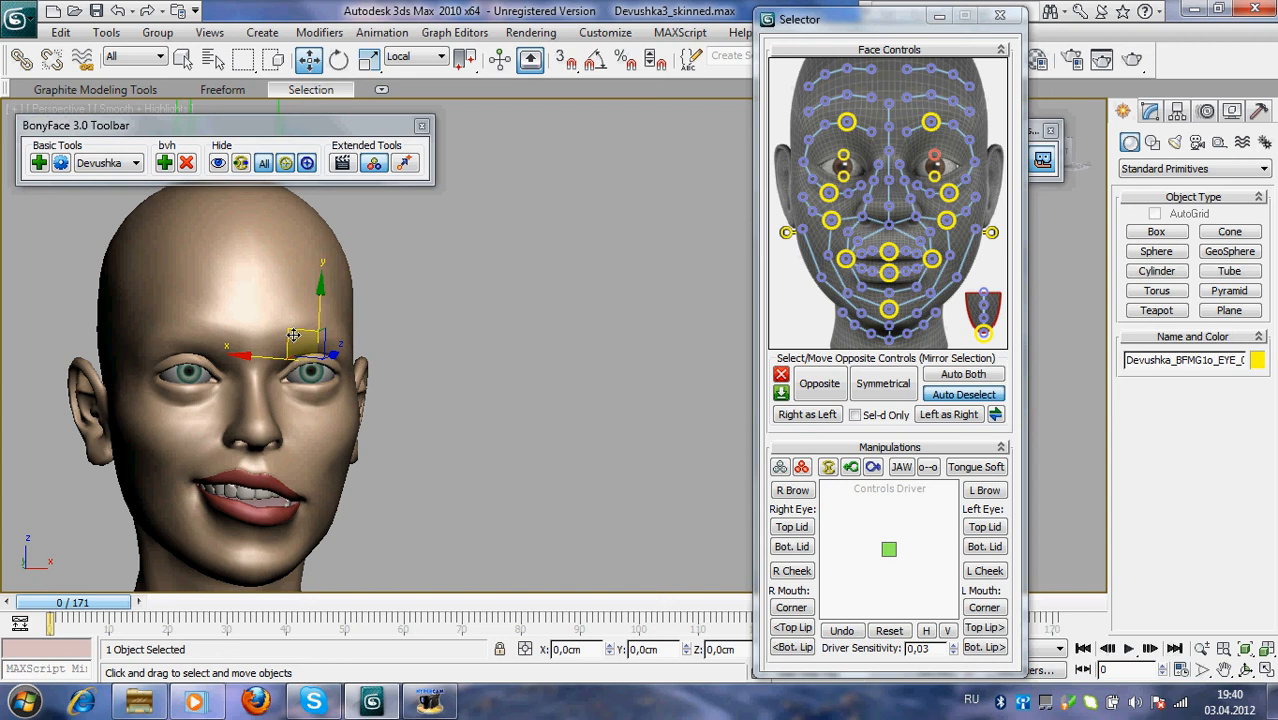
drag(292, 336, 298, 358)
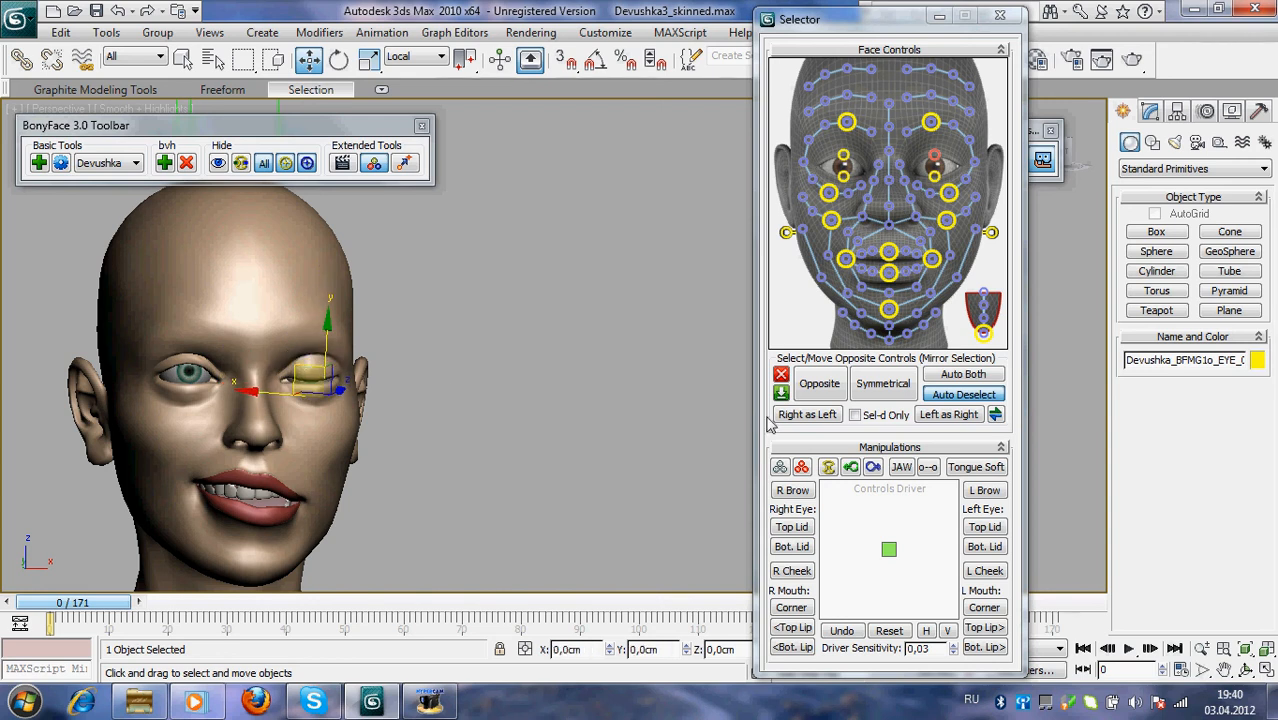
Swap the closed lid between sides, copy Right as Left, then reset the eyes to neutral.
click(996, 414)
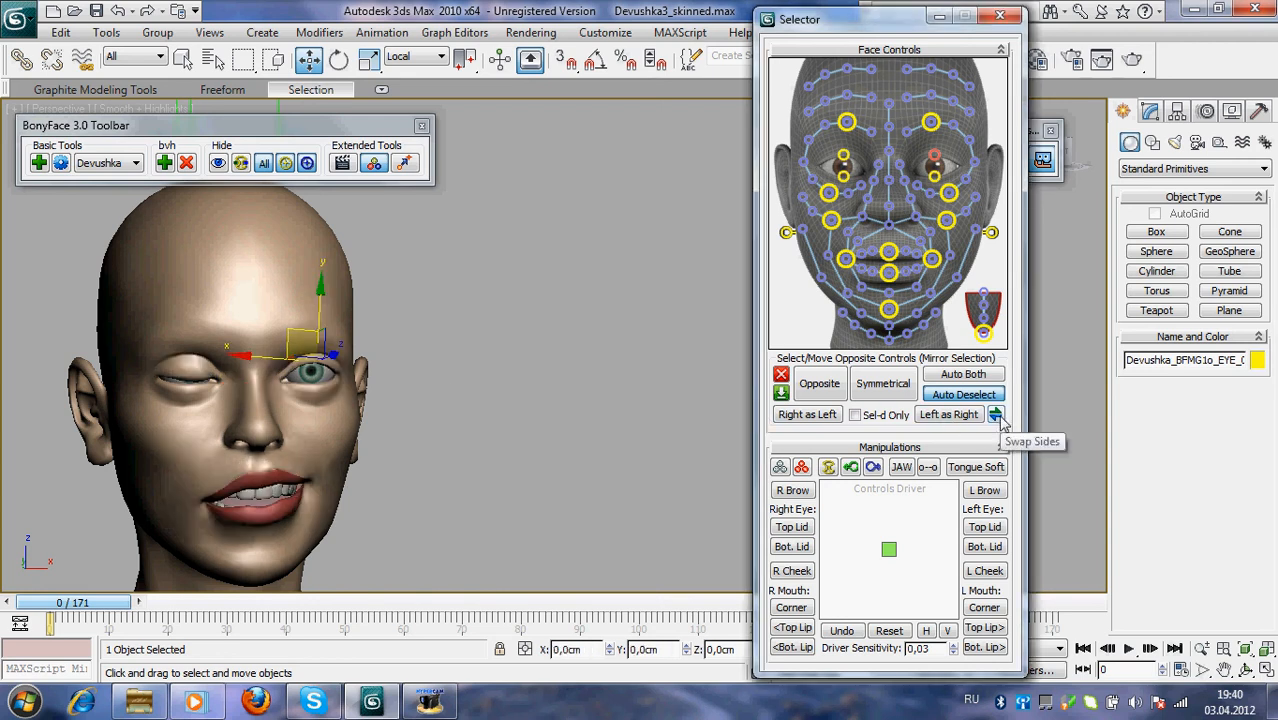
click(996, 414)
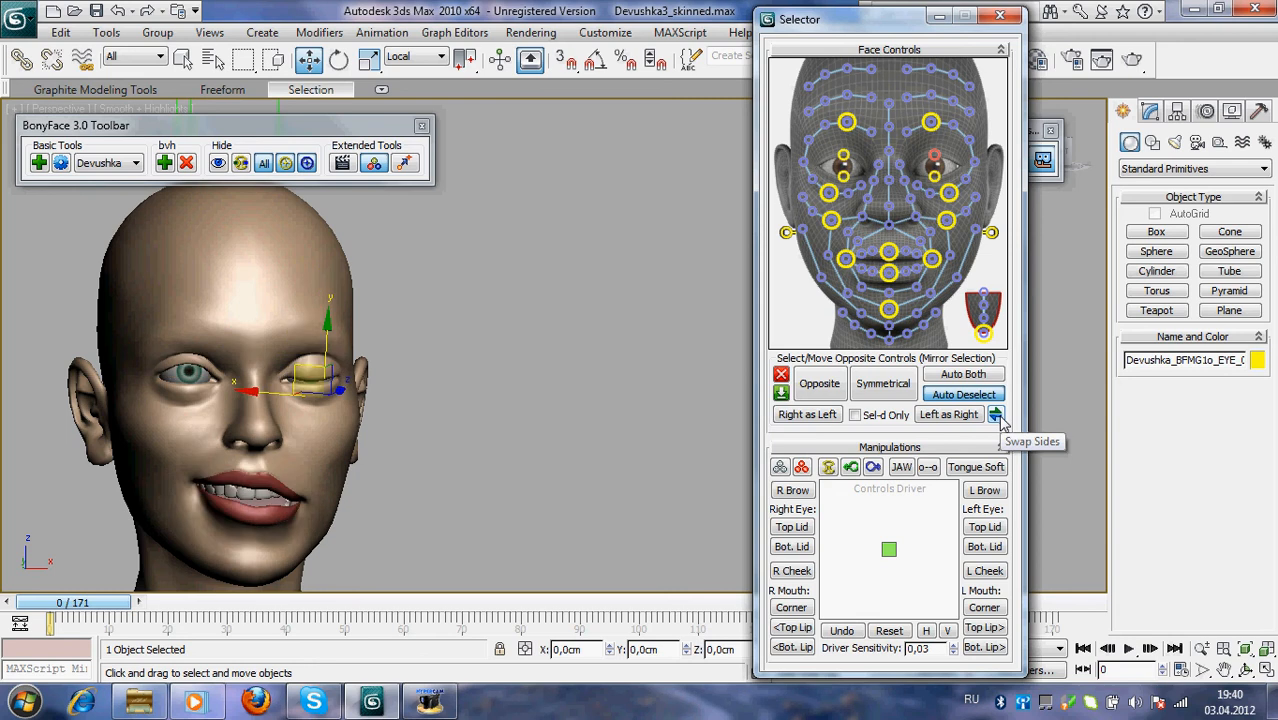
mouse_move(948, 414)
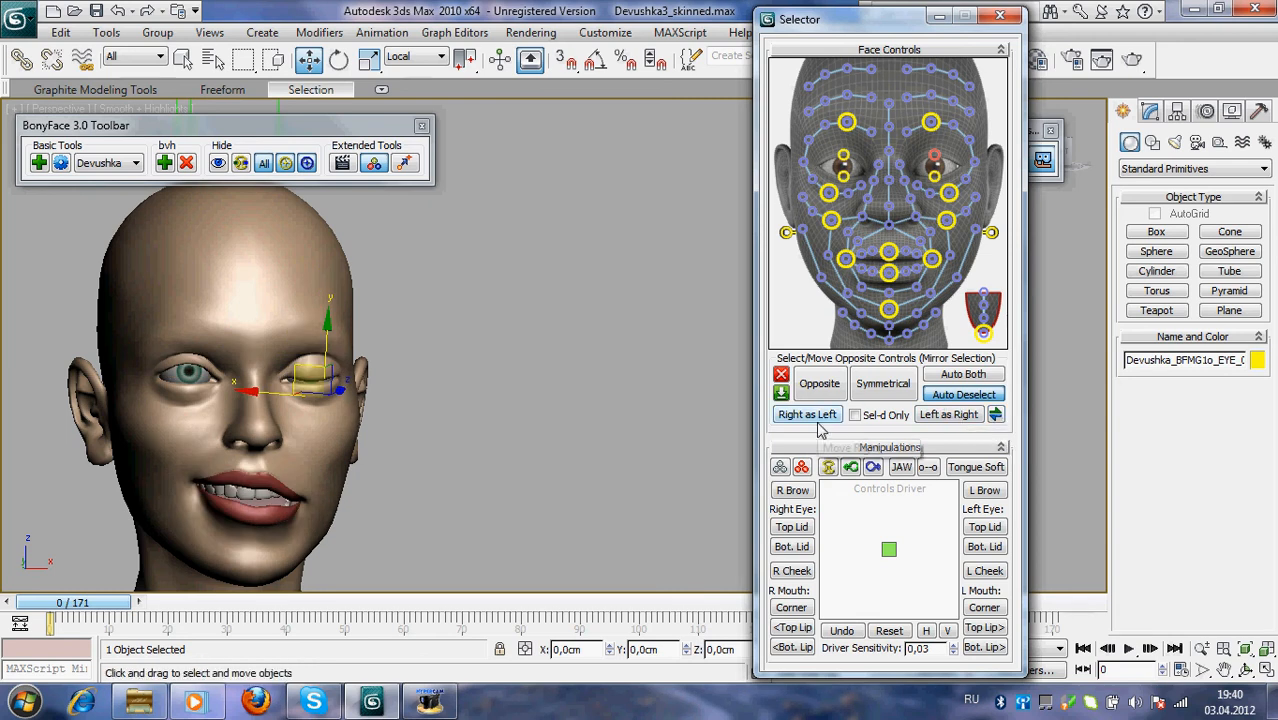
click(808, 414)
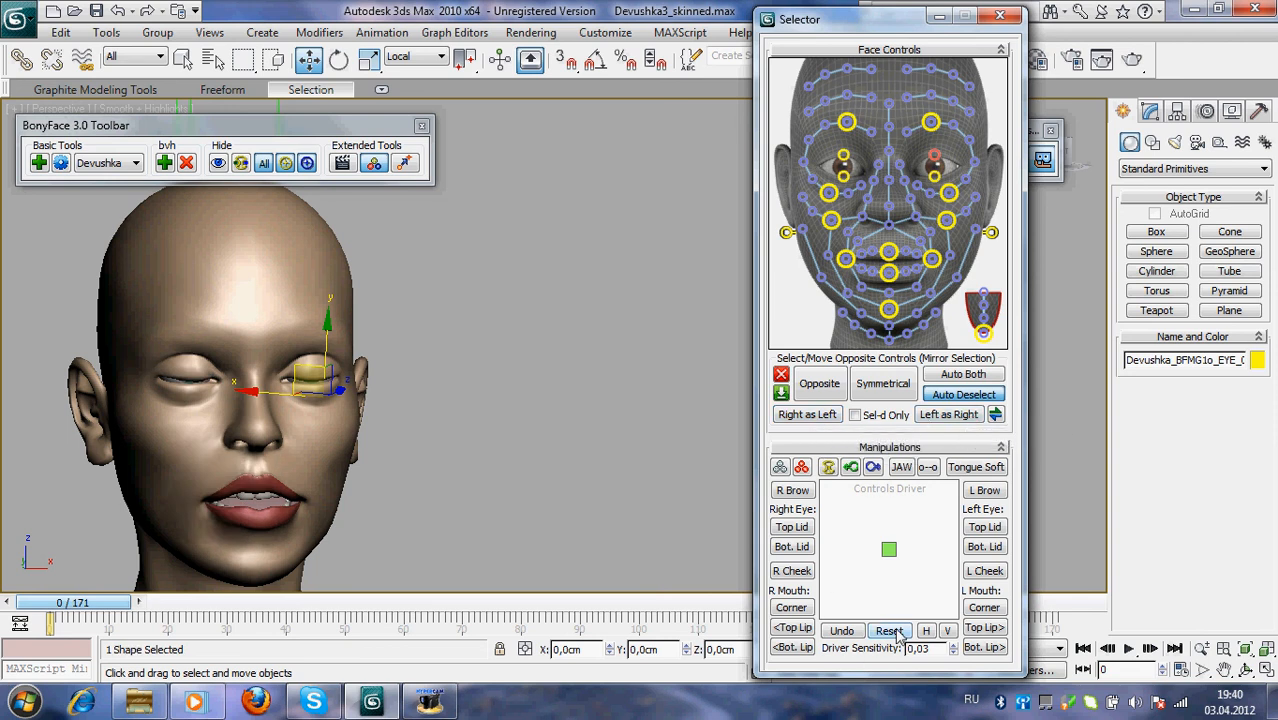
click(890, 630)
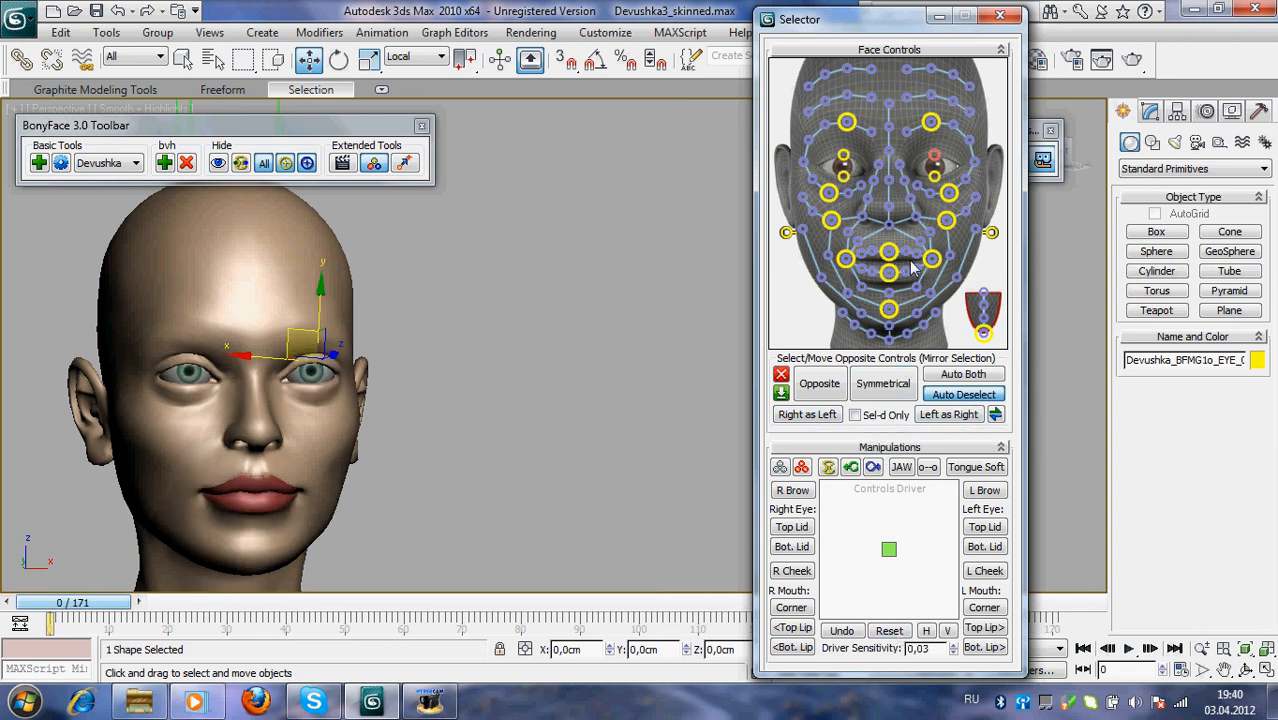
Move the lip controls, then rotate the jaw controller with the Rotate gizmo to close the mouth.
click(888, 272)
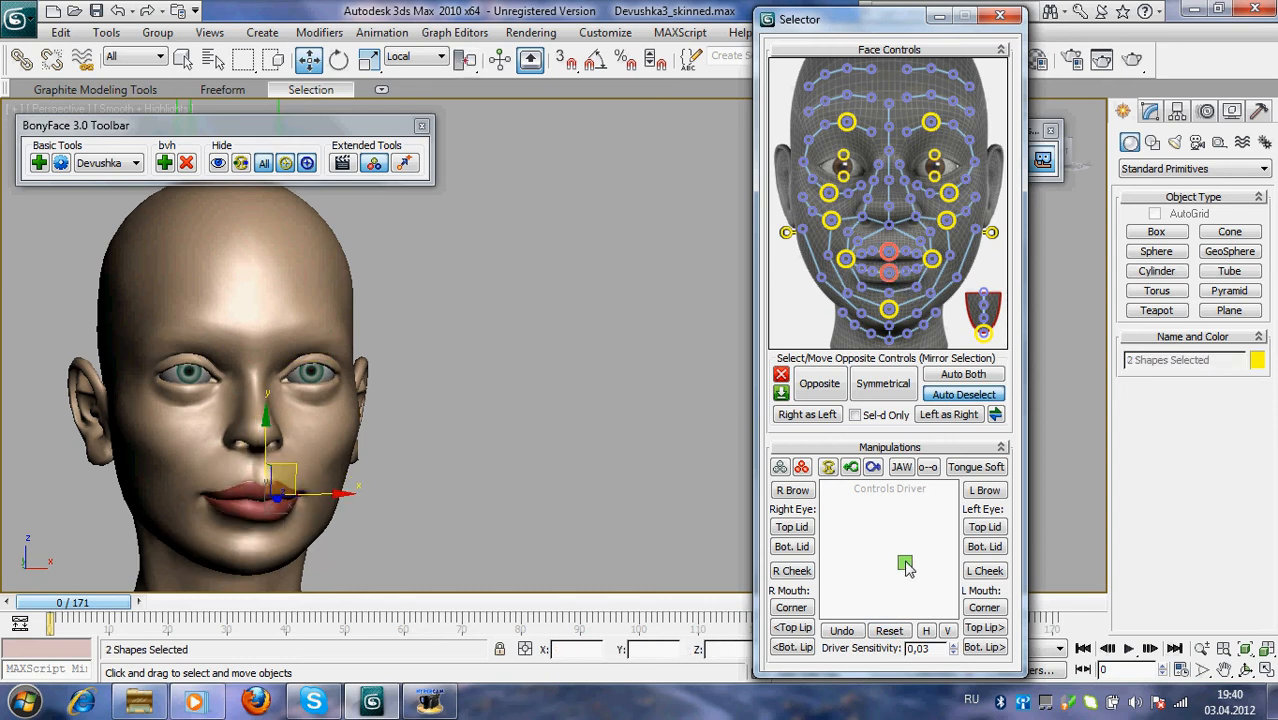
drag(904, 564, 892, 520)
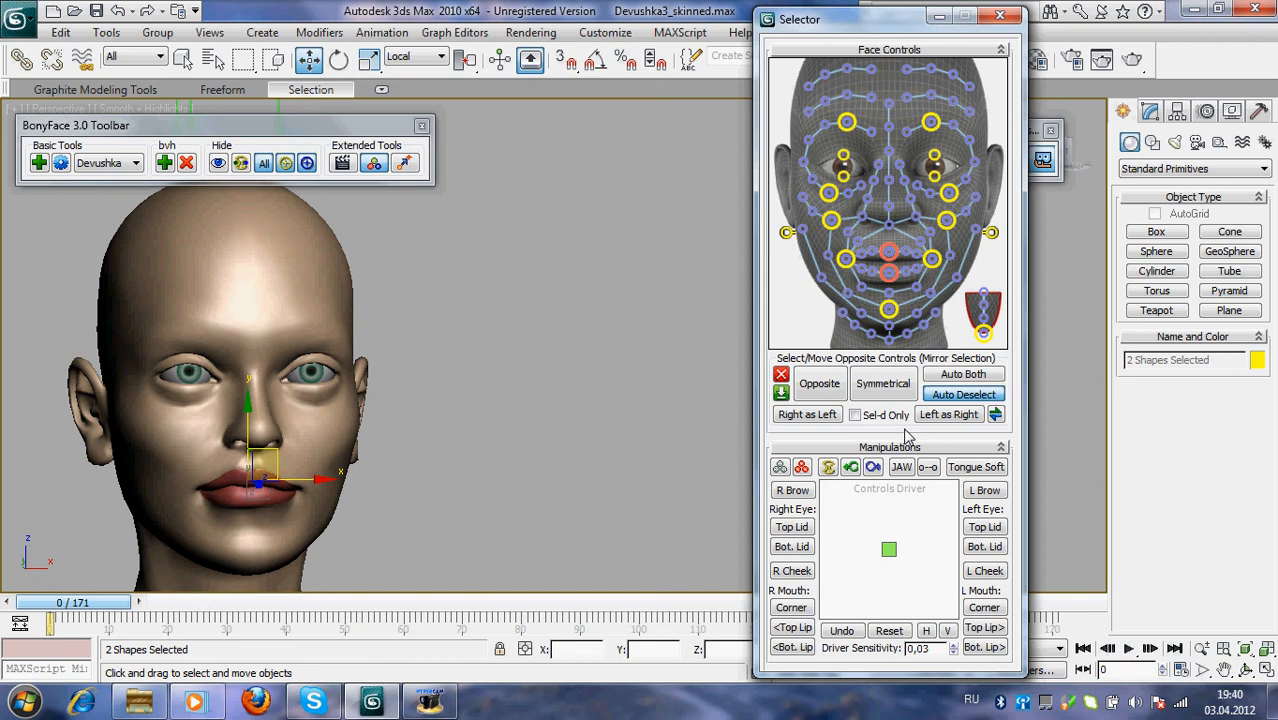
click(848, 260)
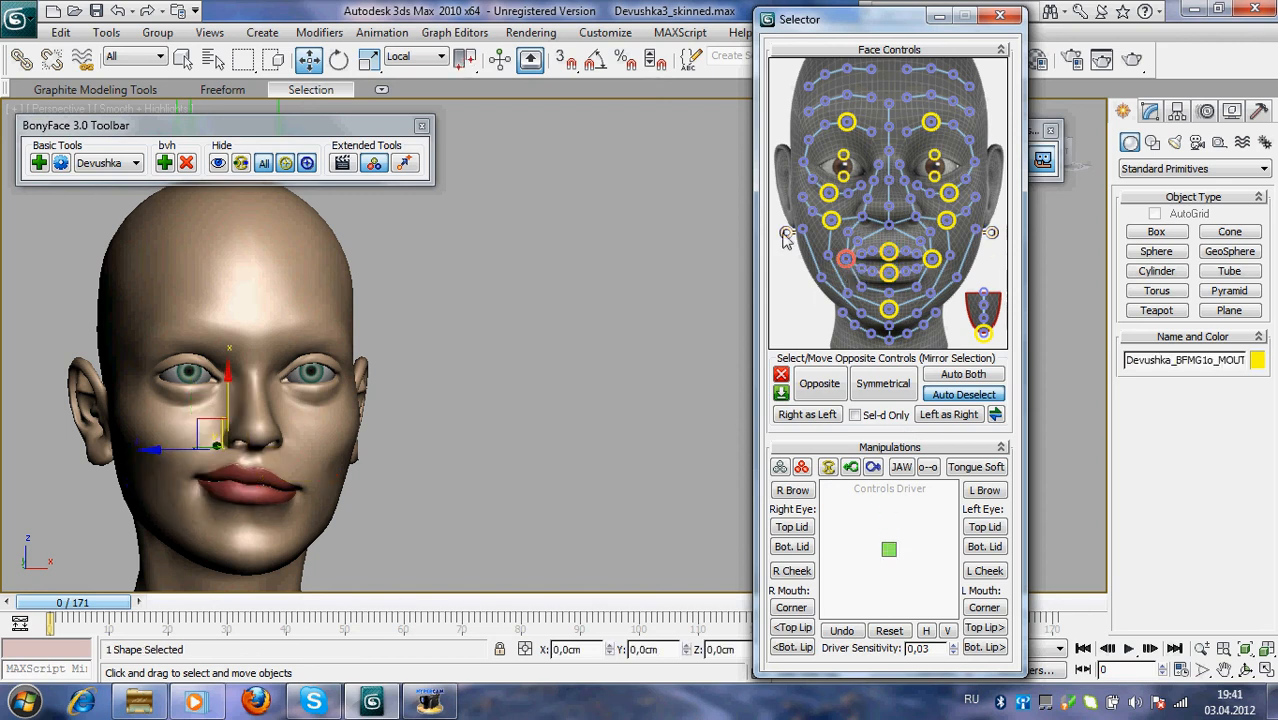
click(340, 60)
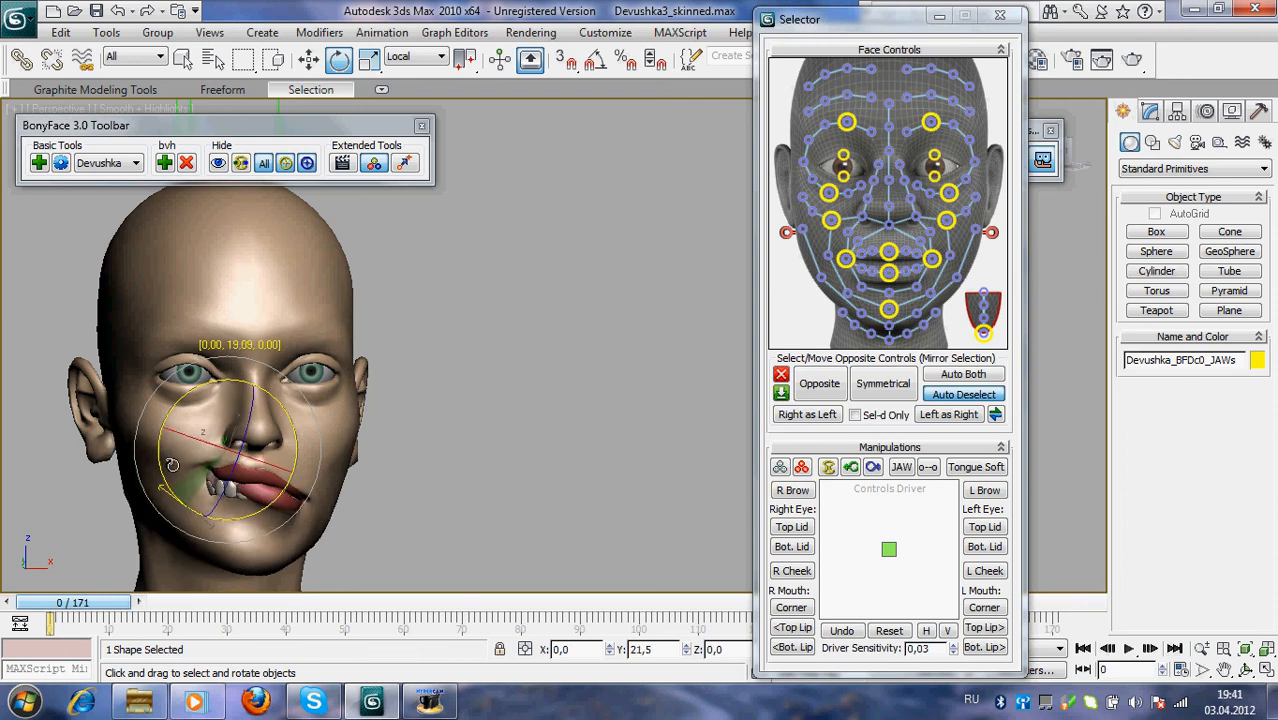
drag(206, 464, 206, 538)
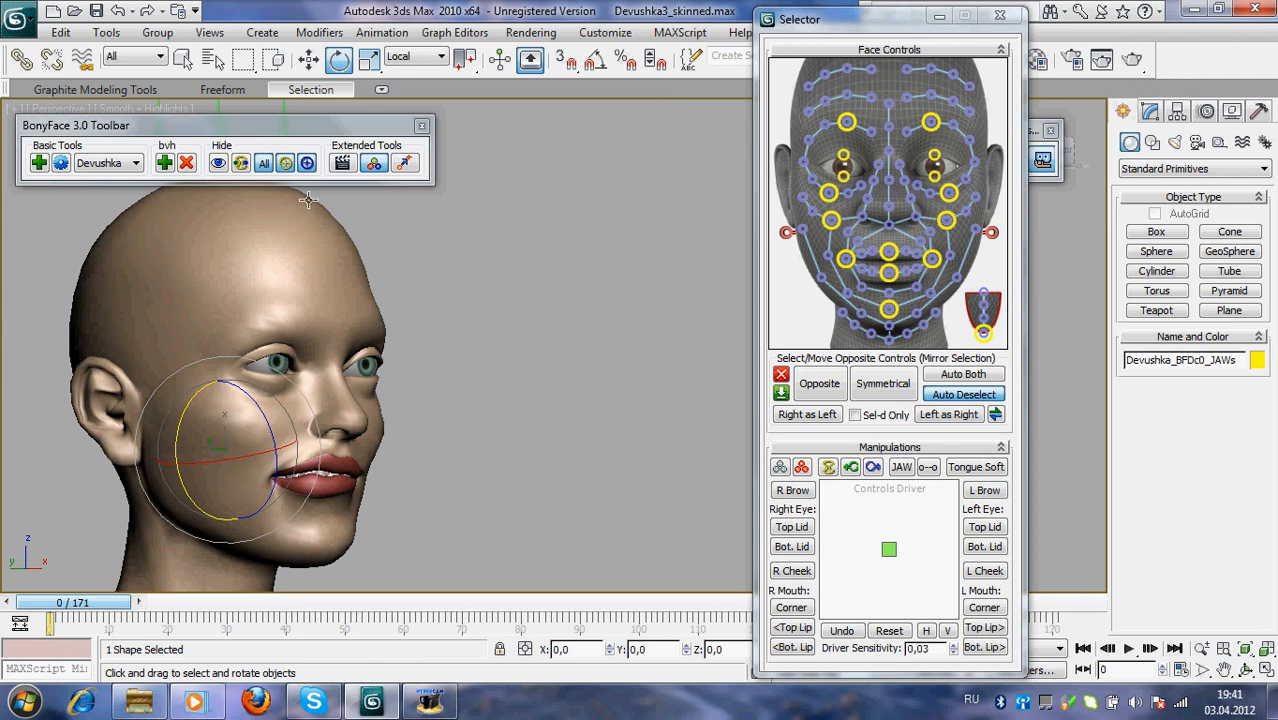
Unhide the facial controls, move a mouth control to distort the lips, reset it and deselect.
click(284, 162)
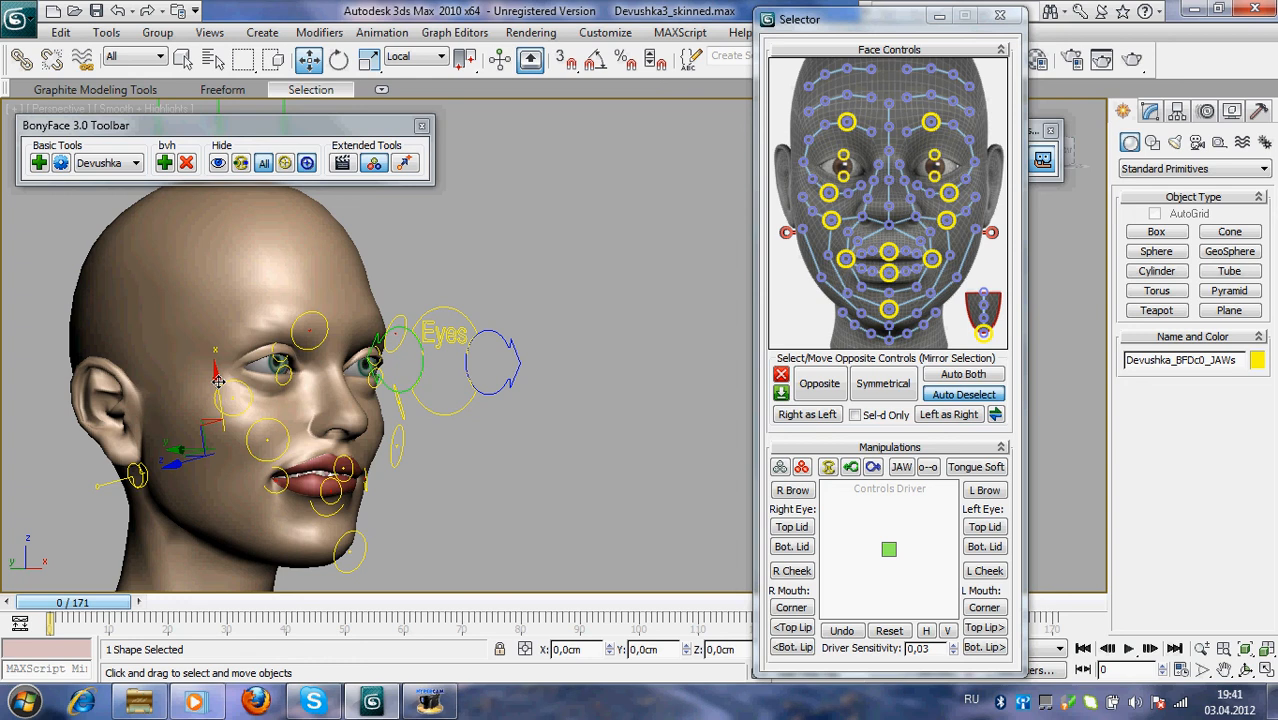
drag(218, 380, 222, 412)
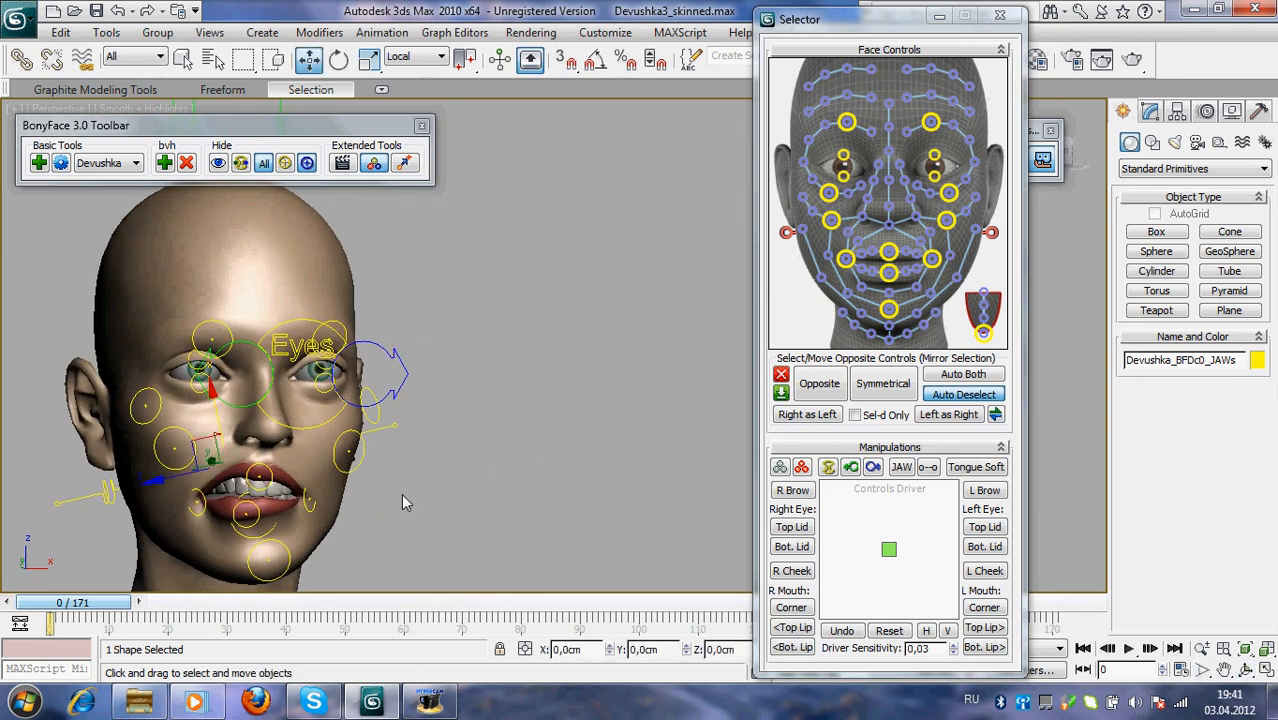
click(340, 58)
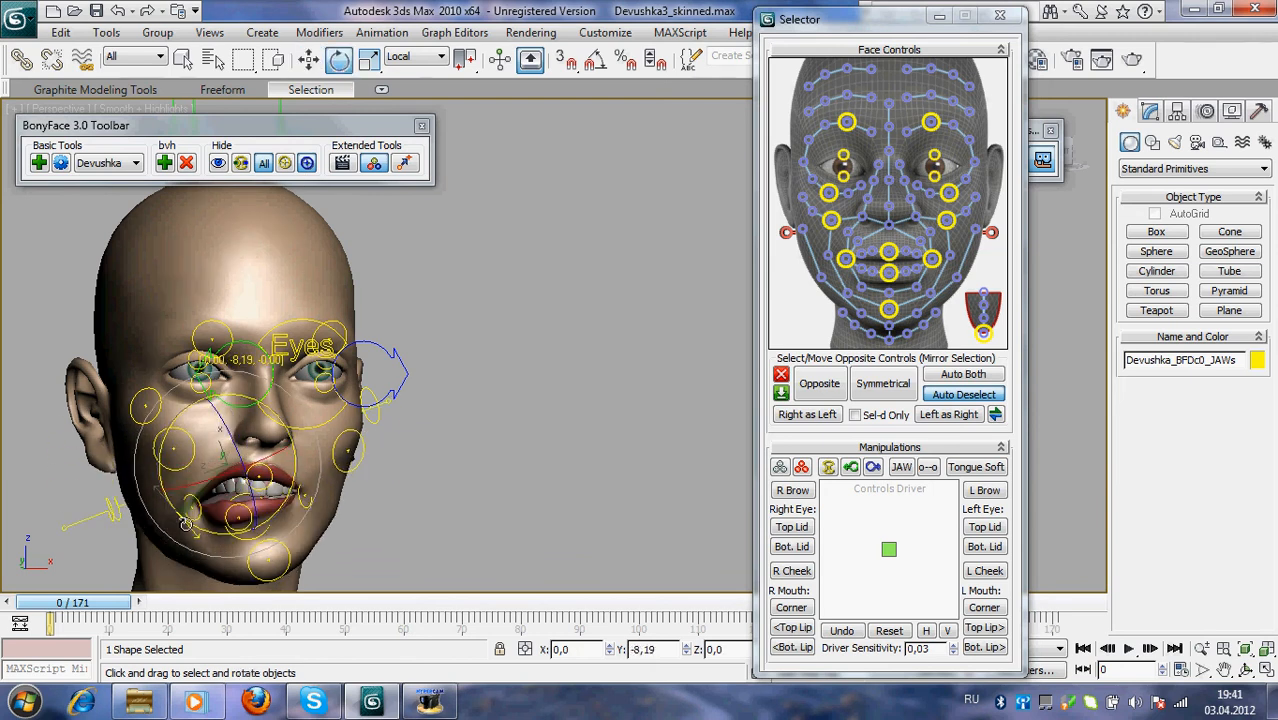
click(888, 630)
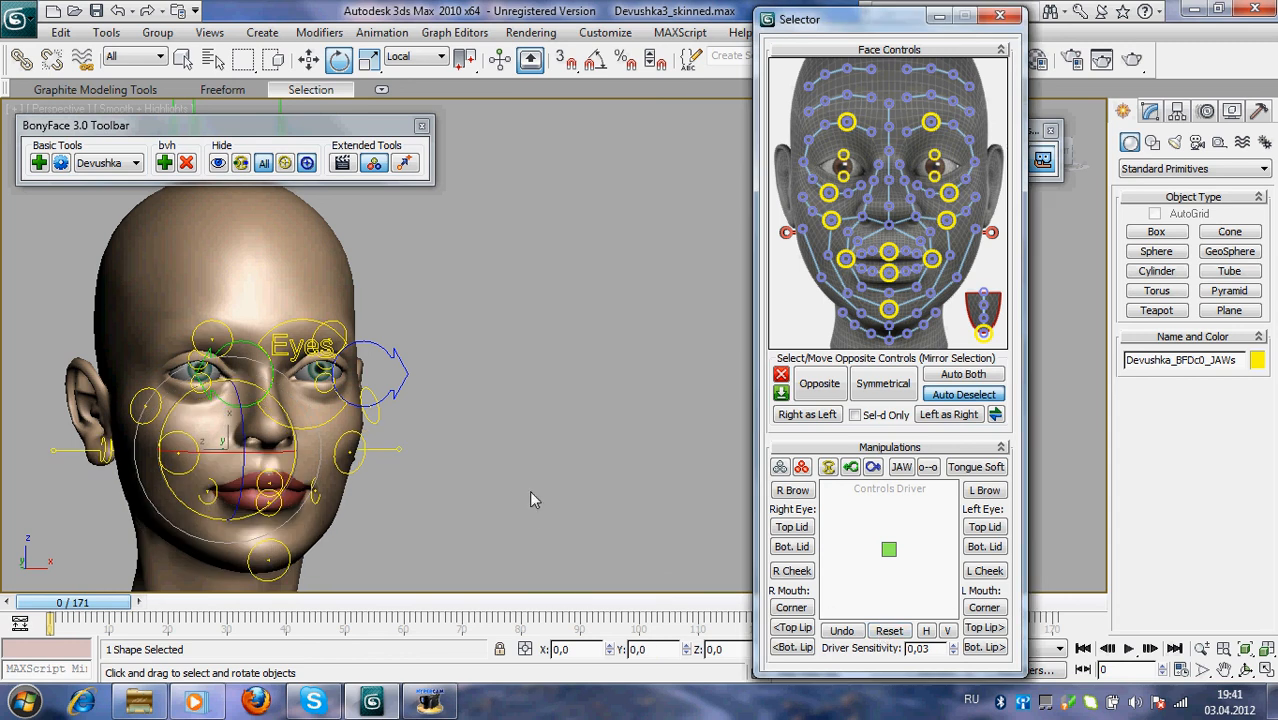
click(520, 384)
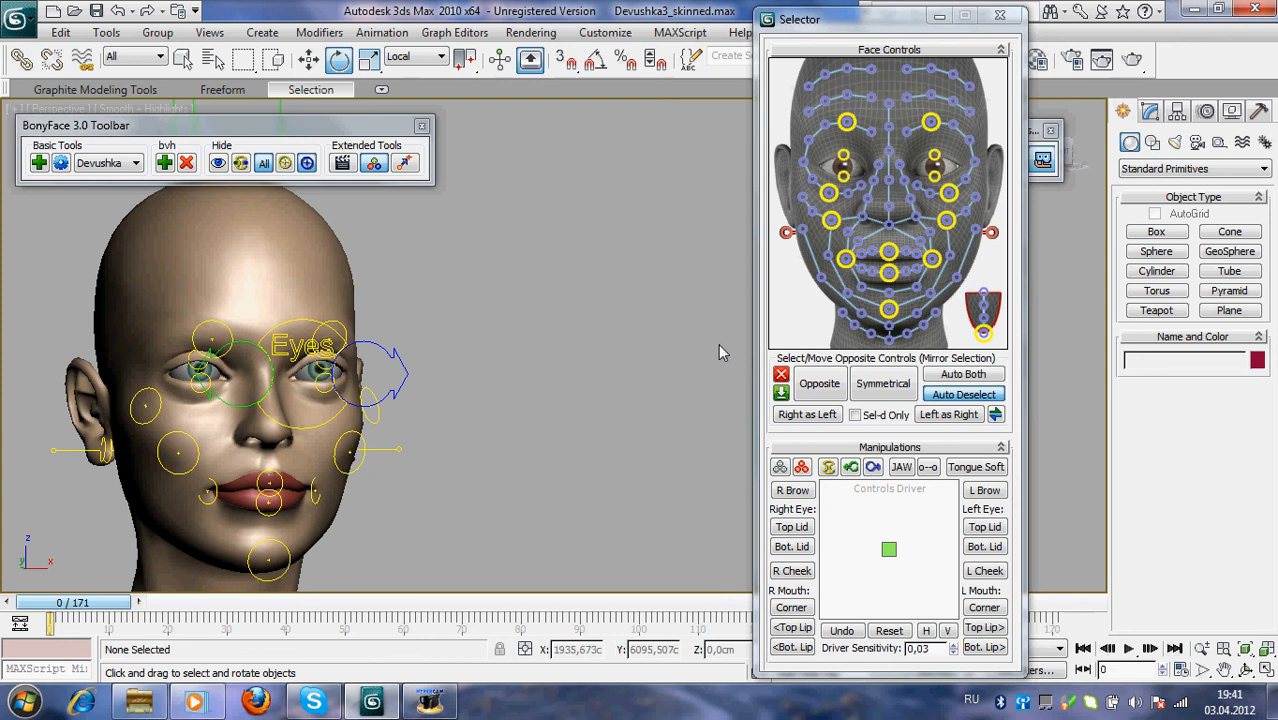
mouse_move(900, 452)
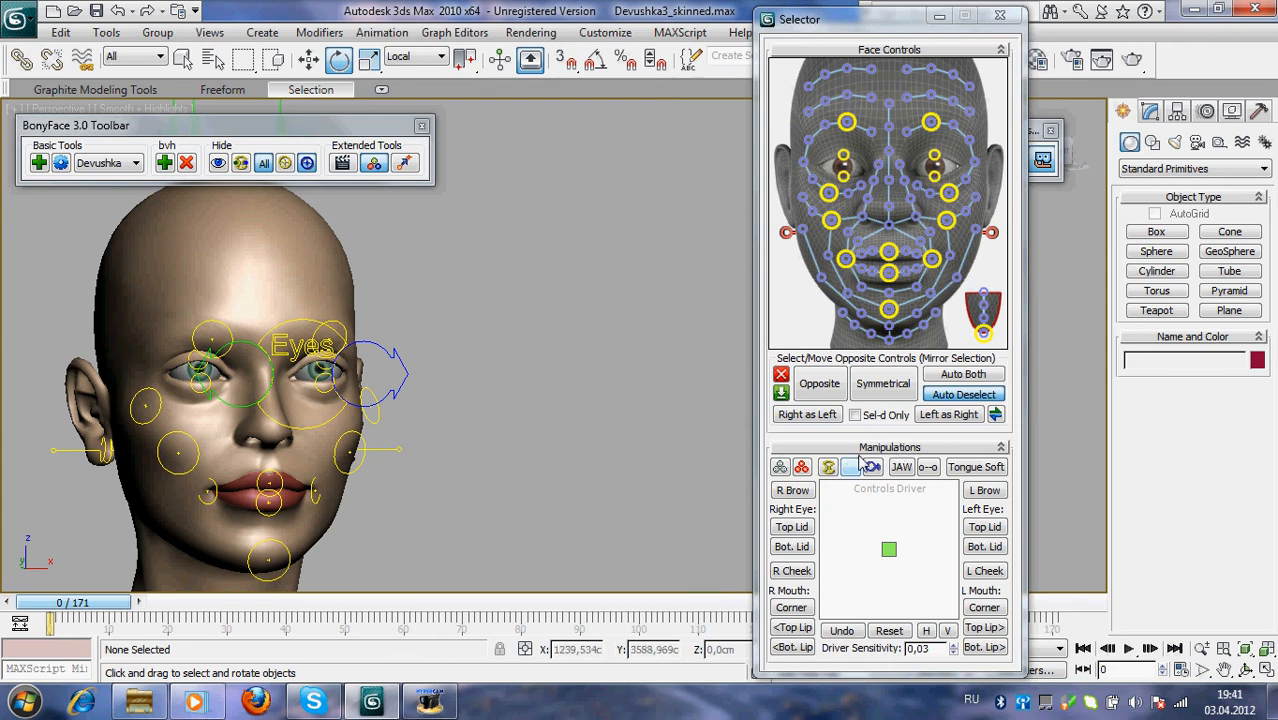
Pick R Bot Lid, L Top Lid, R Top Lid, R Brow, L Corner and Top Lip in turn, then Unhide All detailed controls.
click(792, 490)
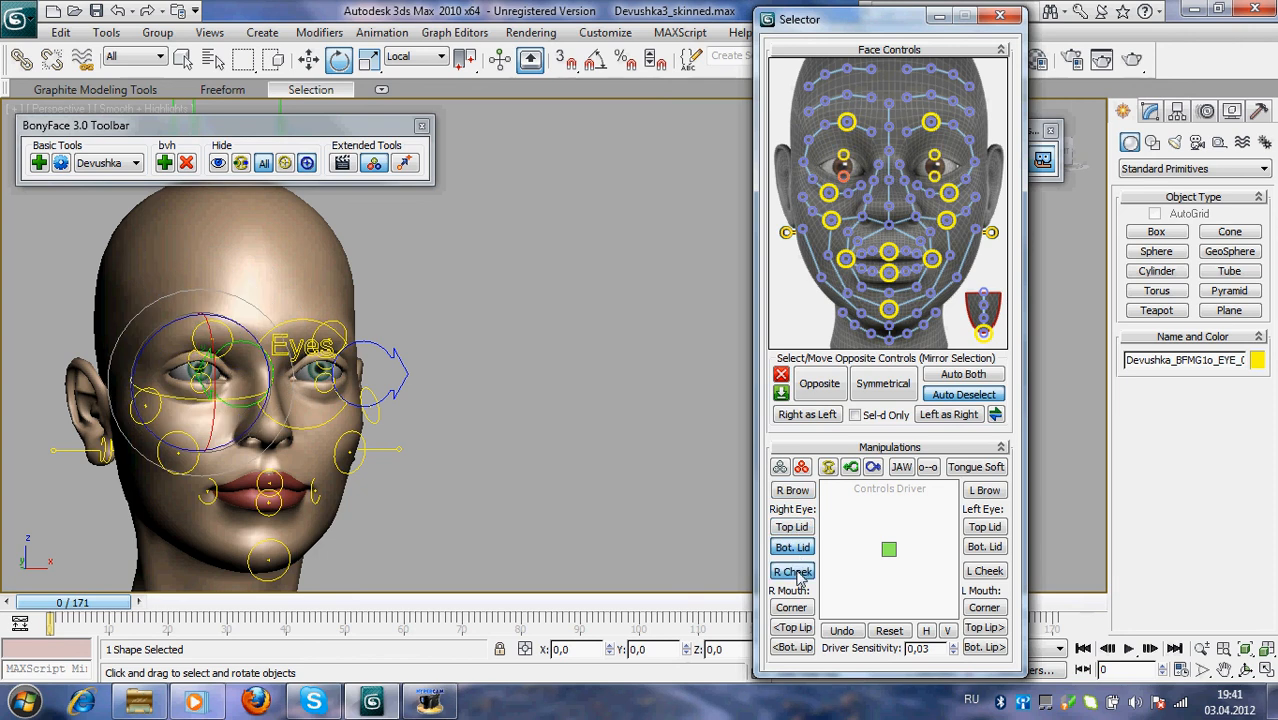
click(984, 490)
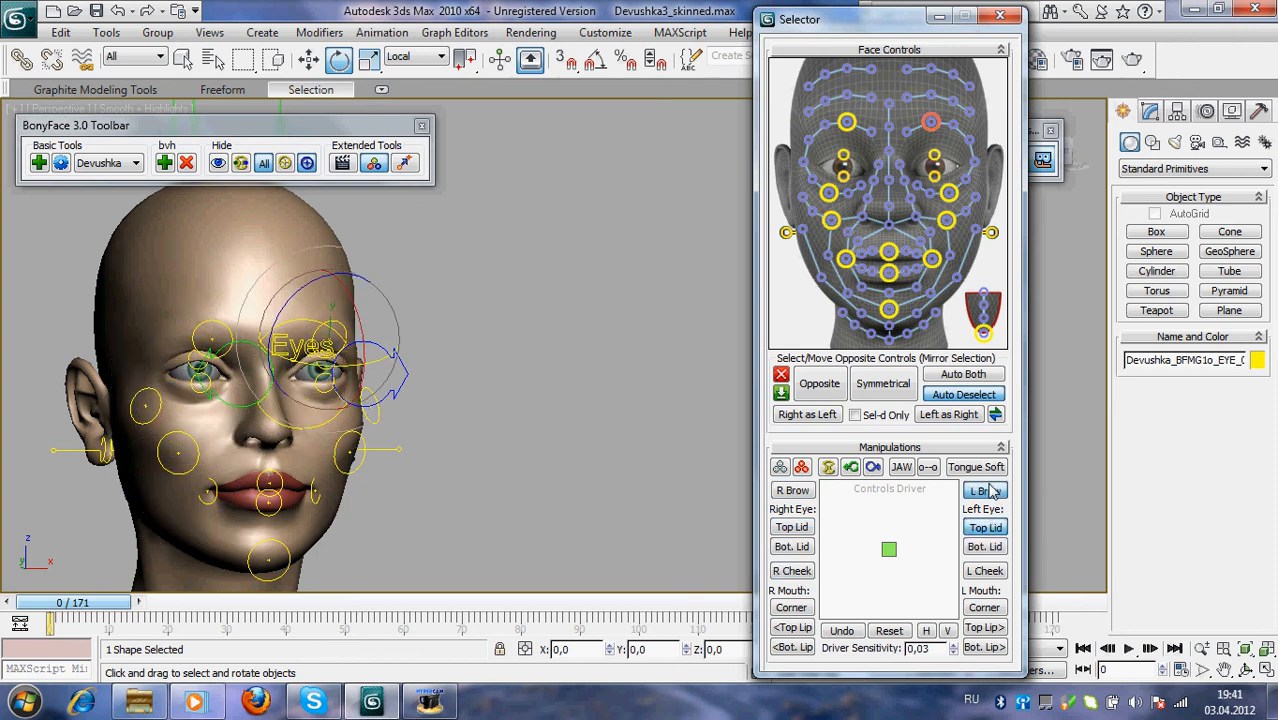
click(984, 570)
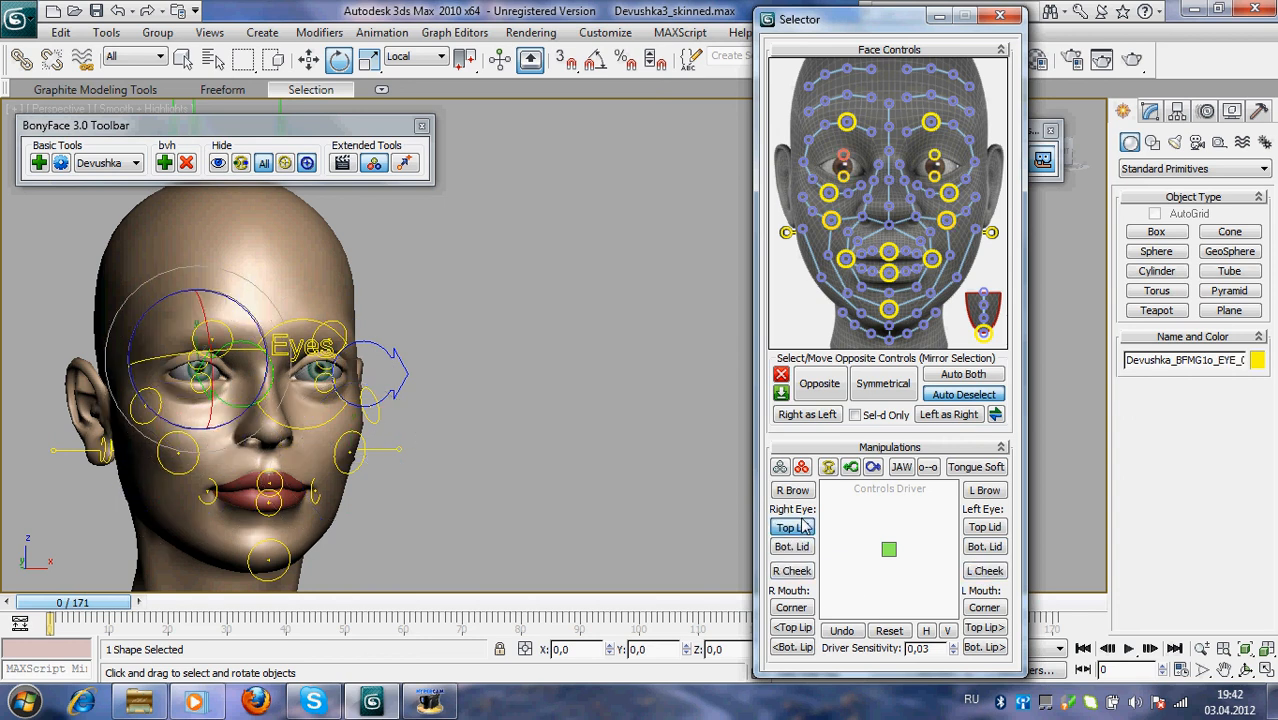
click(792, 490)
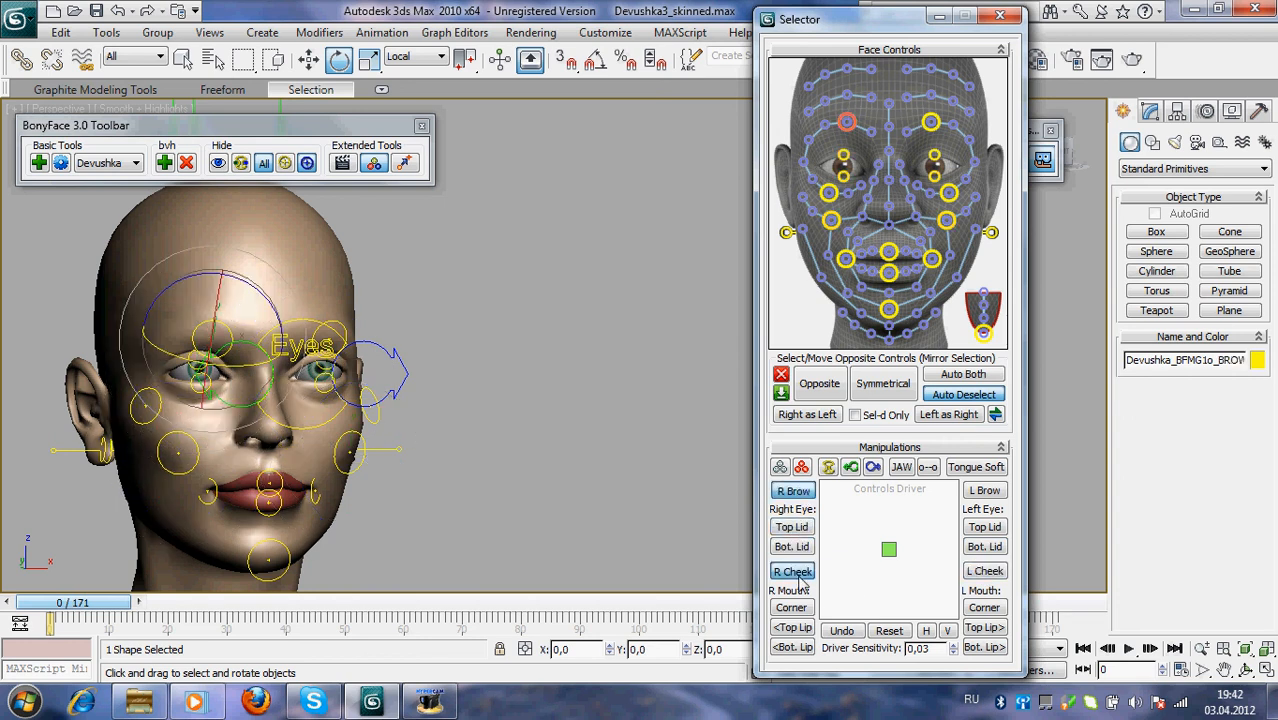
click(984, 608)
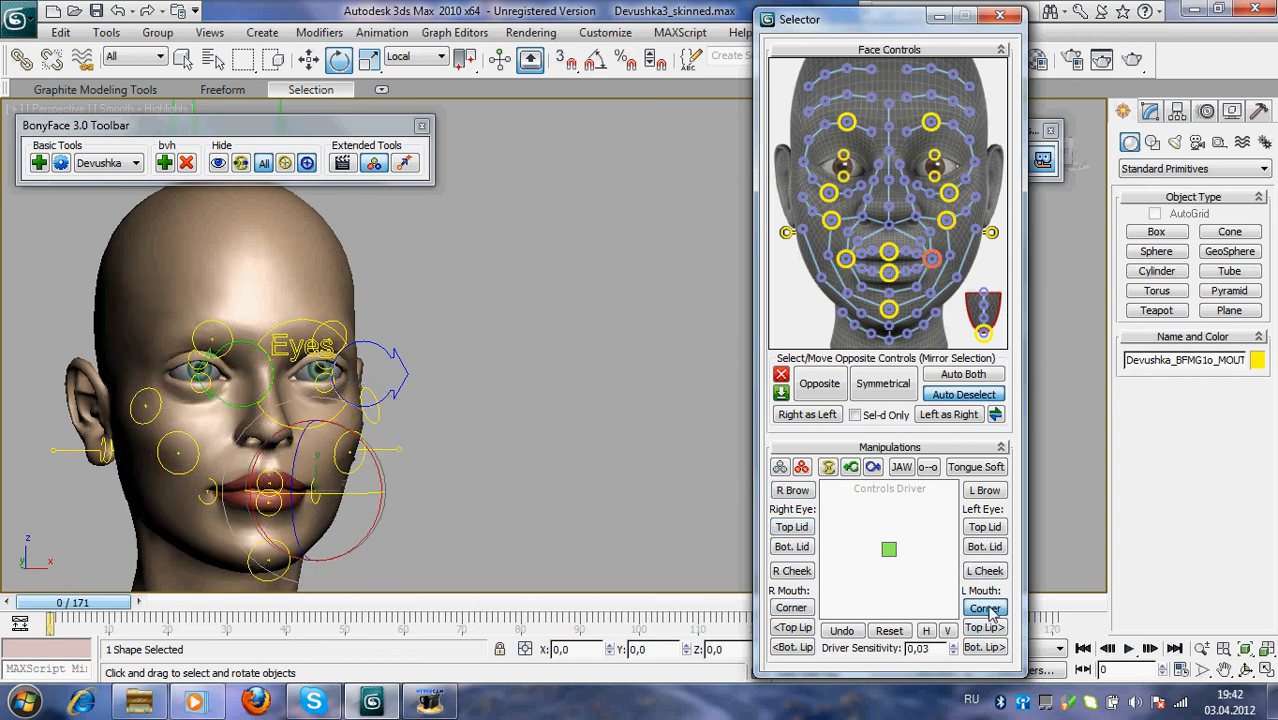
click(792, 628)
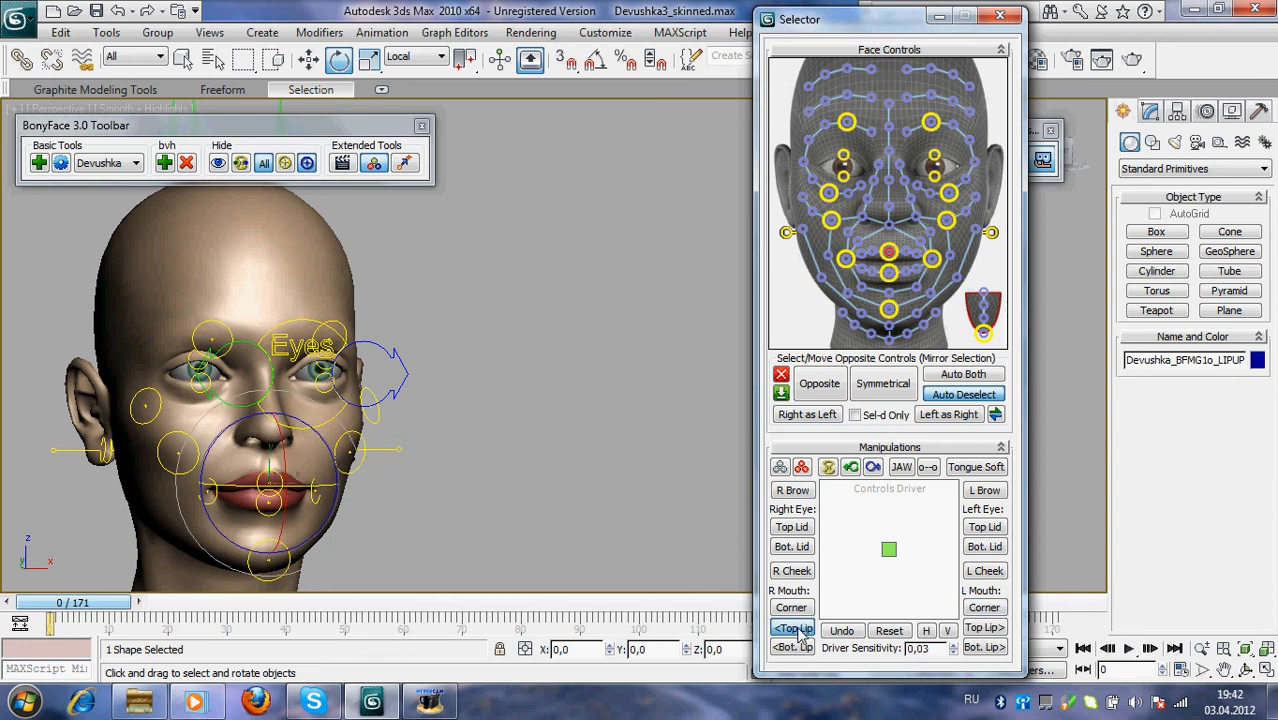
click(792, 628)
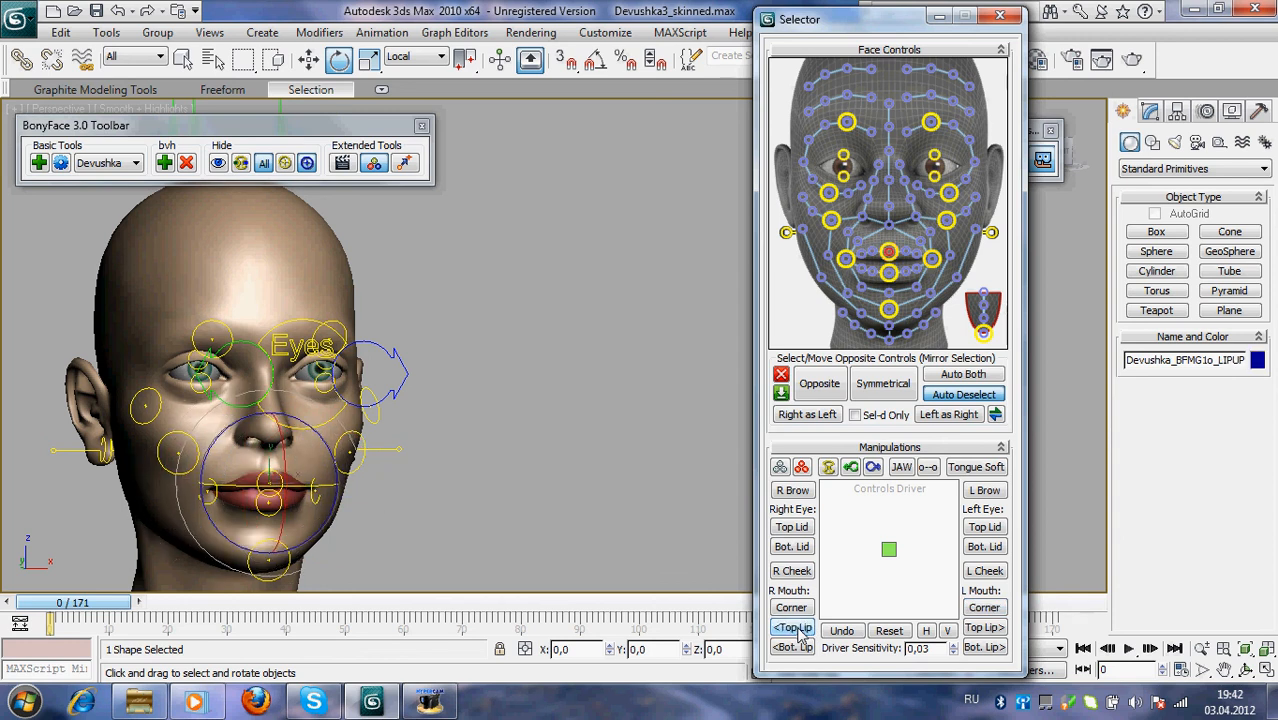
click(284, 162)
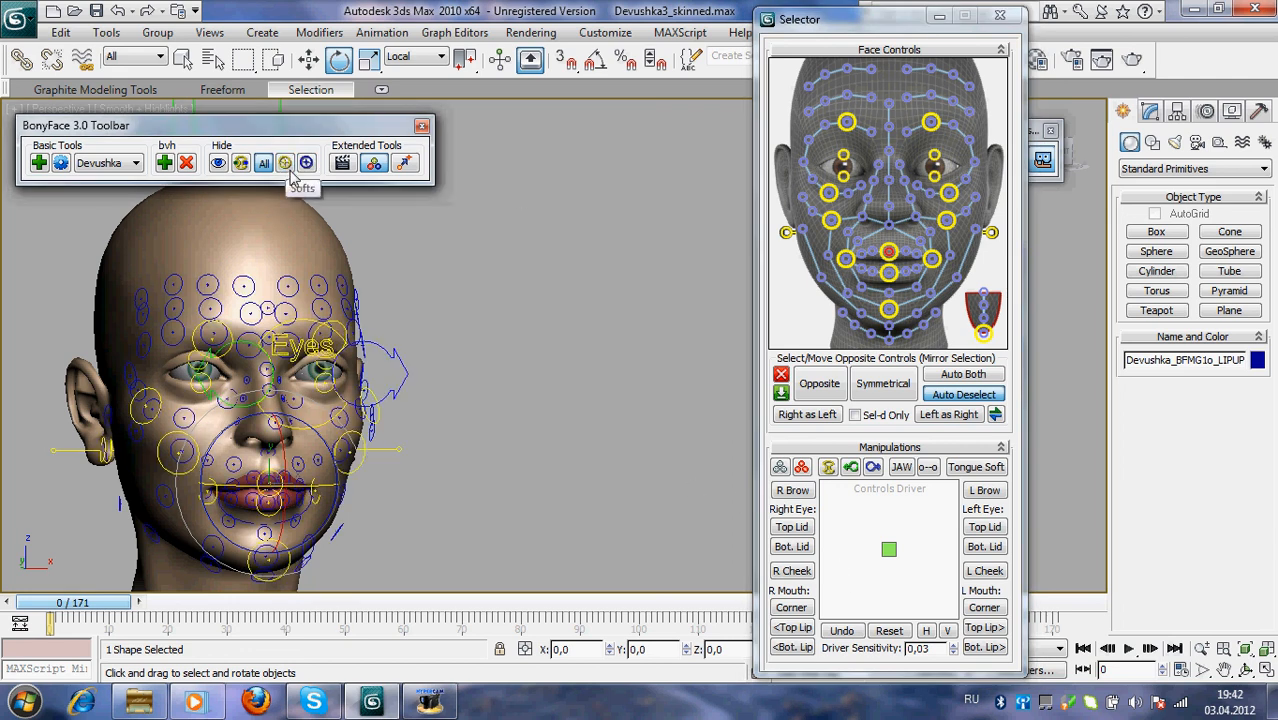
Select the central mouth control, enable Auto Both and pick symmetric cheek controls in mirrored pairs.
click(792, 628)
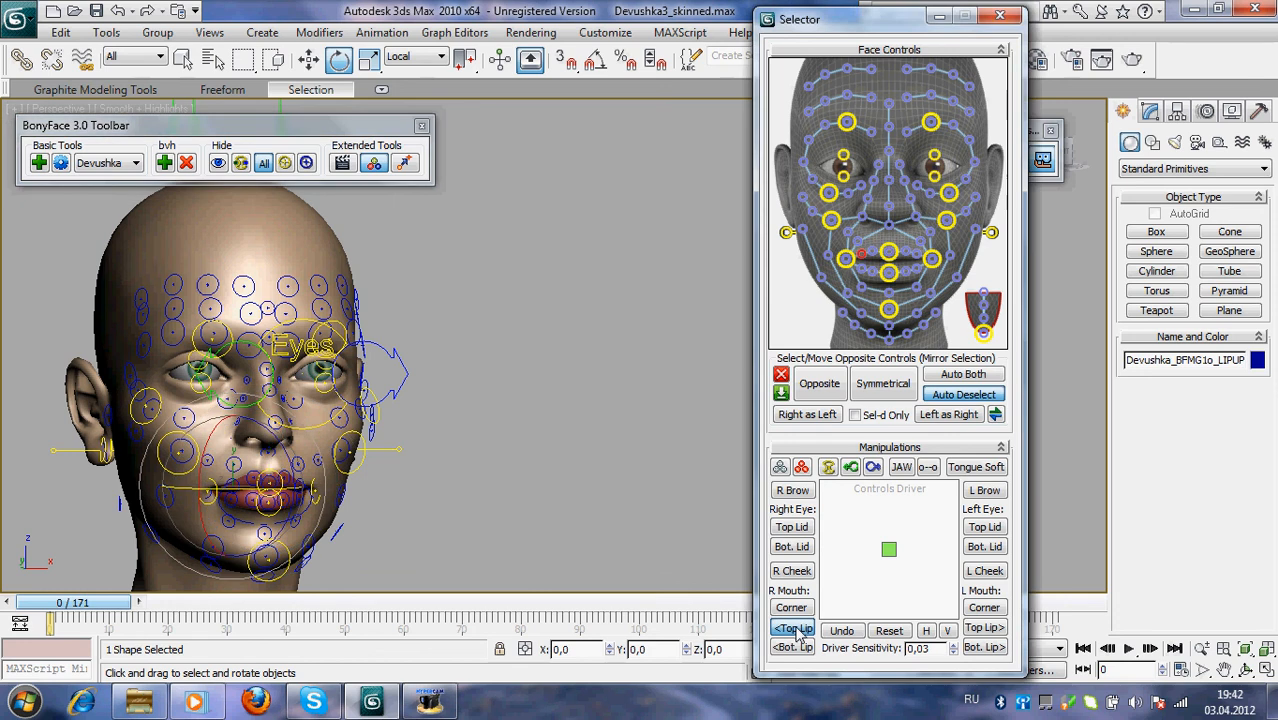
click(792, 628)
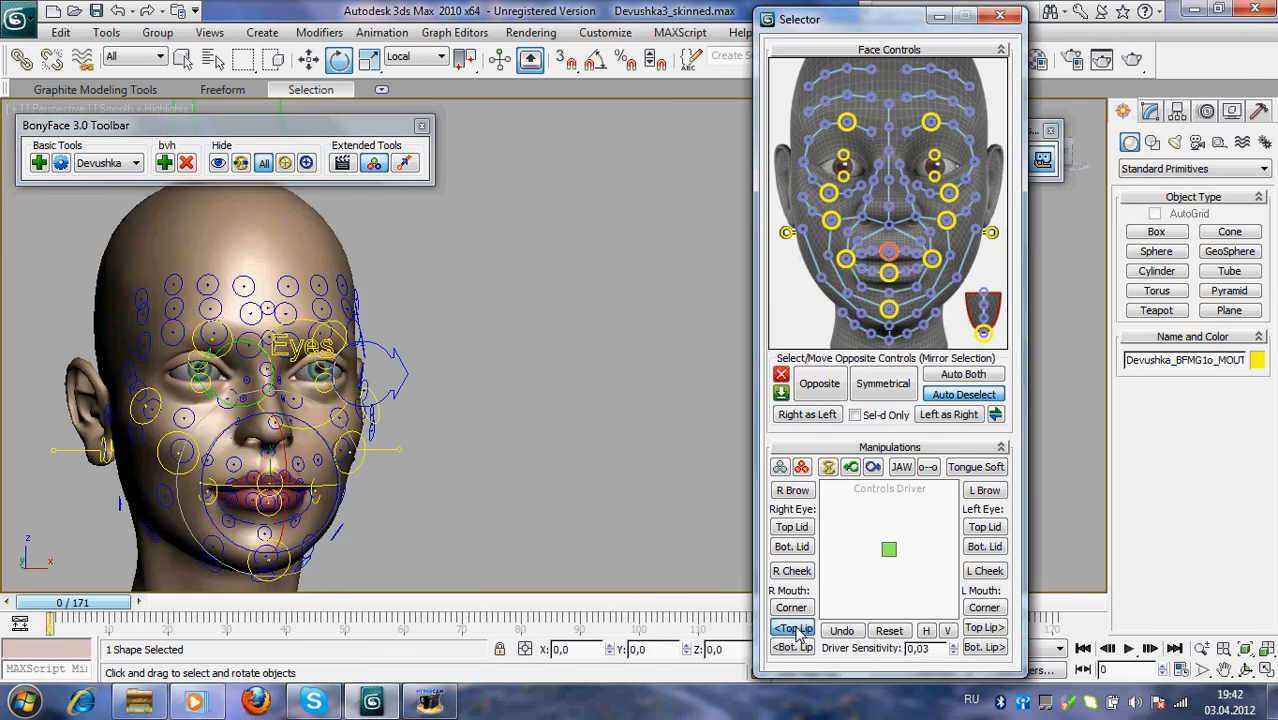
click(792, 628)
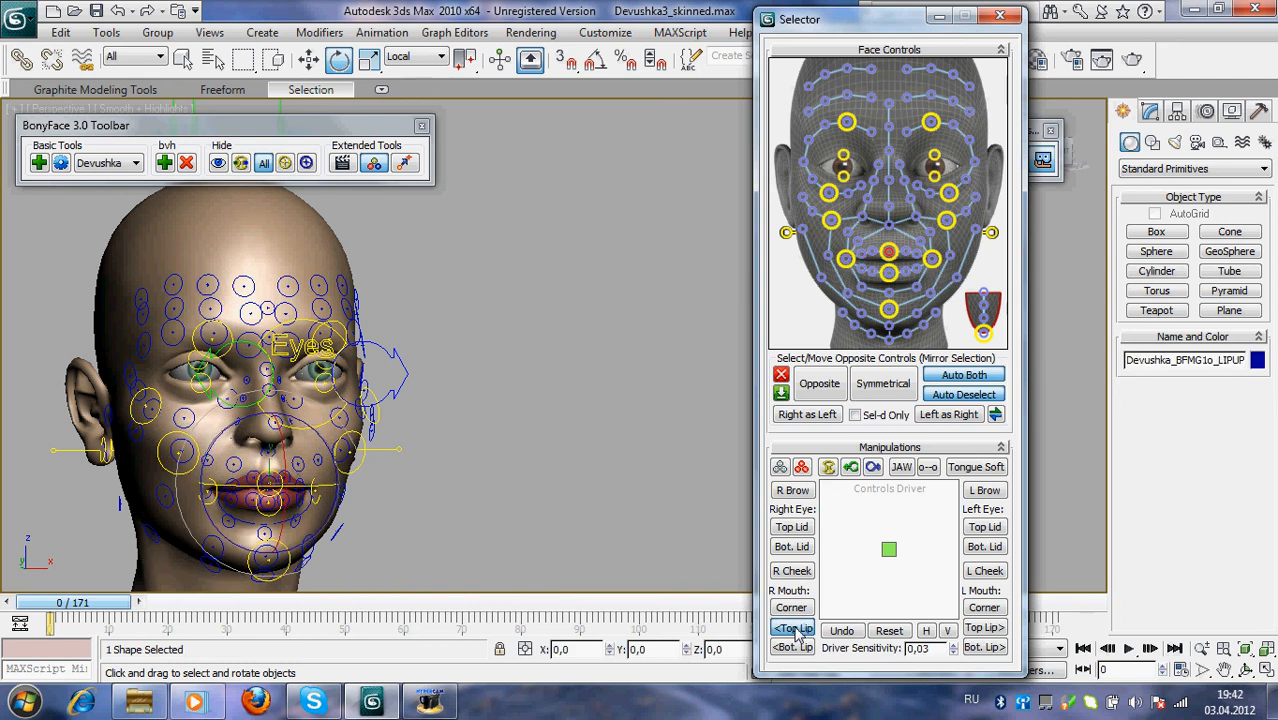
click(792, 628)
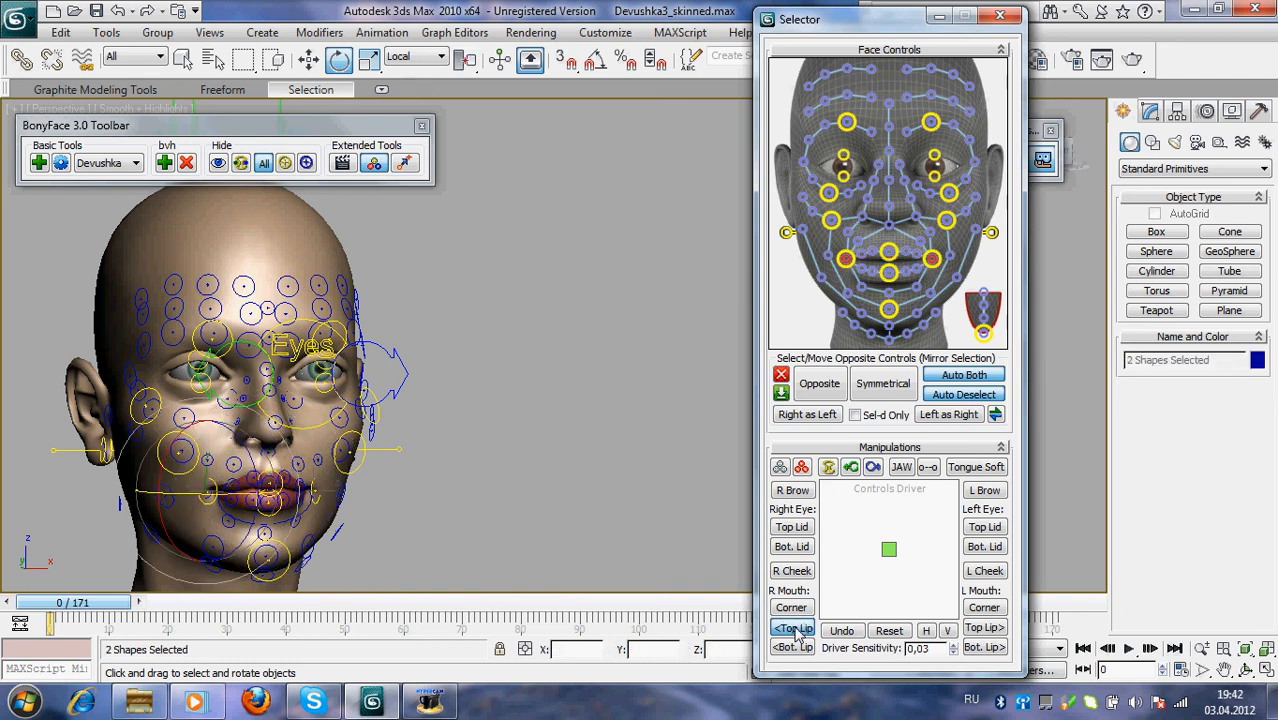
click(792, 628)
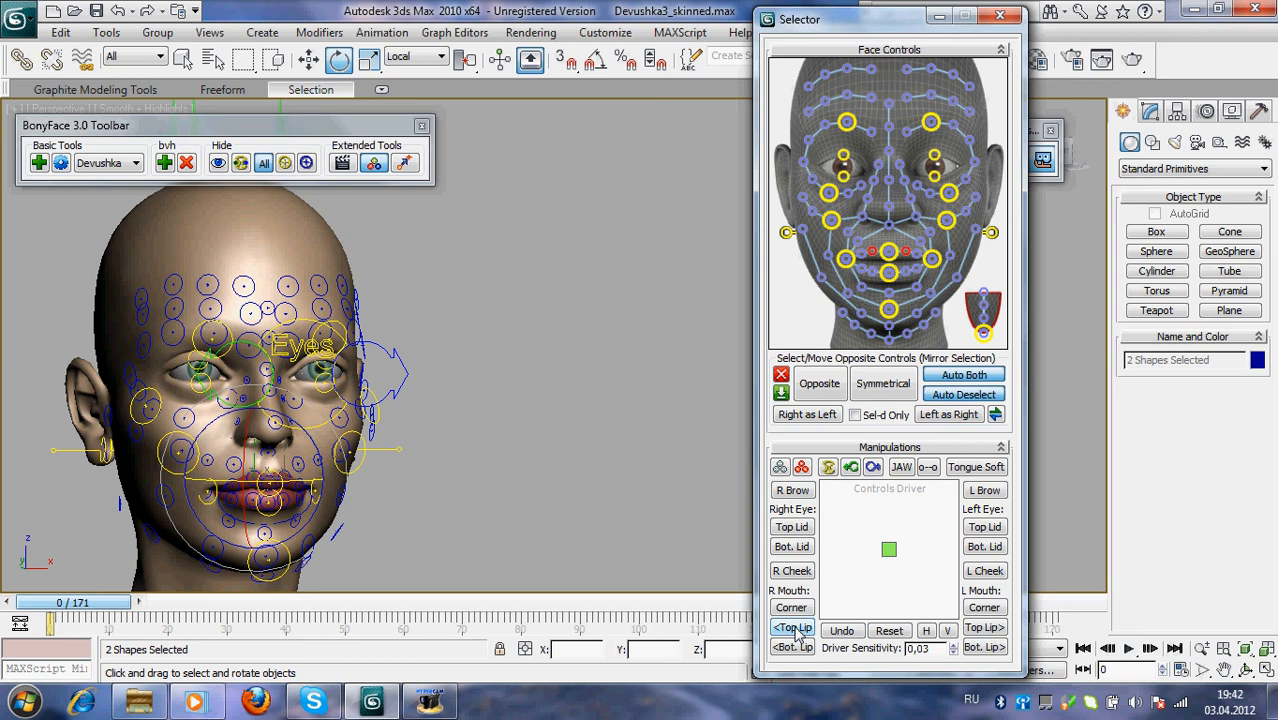
click(792, 628)
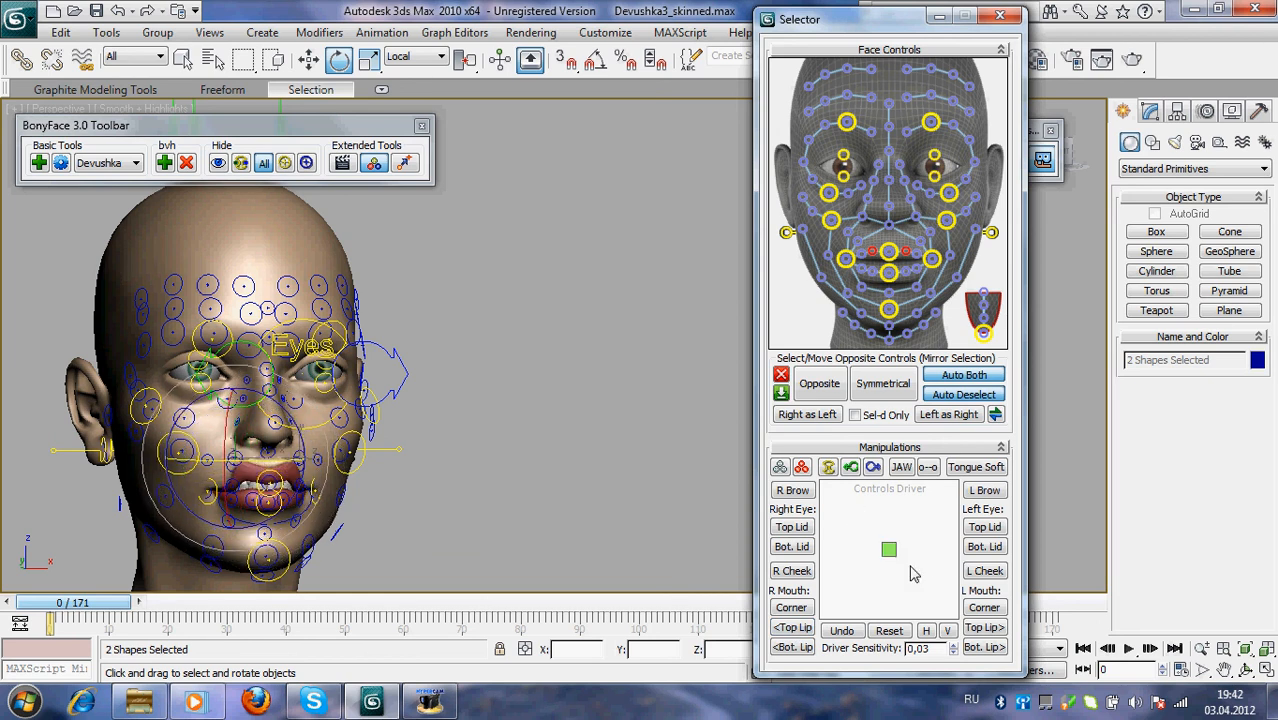
Pick the lower lip controls as a mirrored pair, then select all 116 facial controls at once.
click(792, 648)
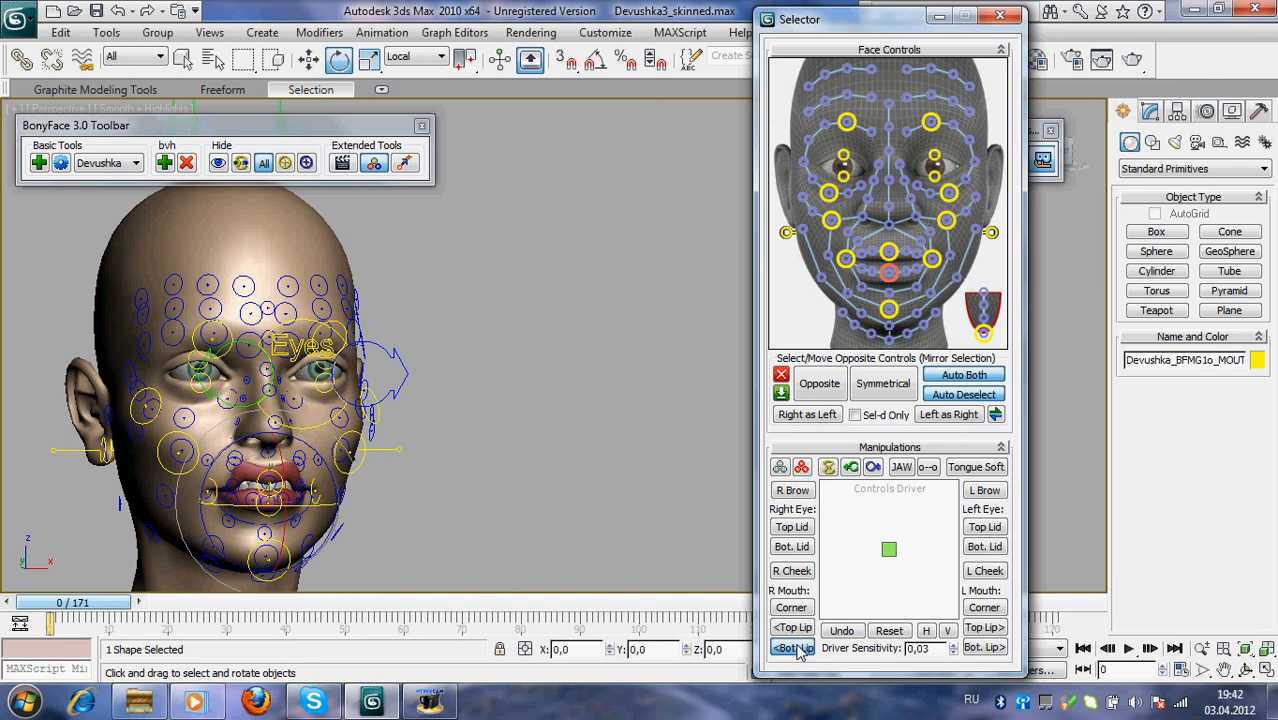
click(792, 648)
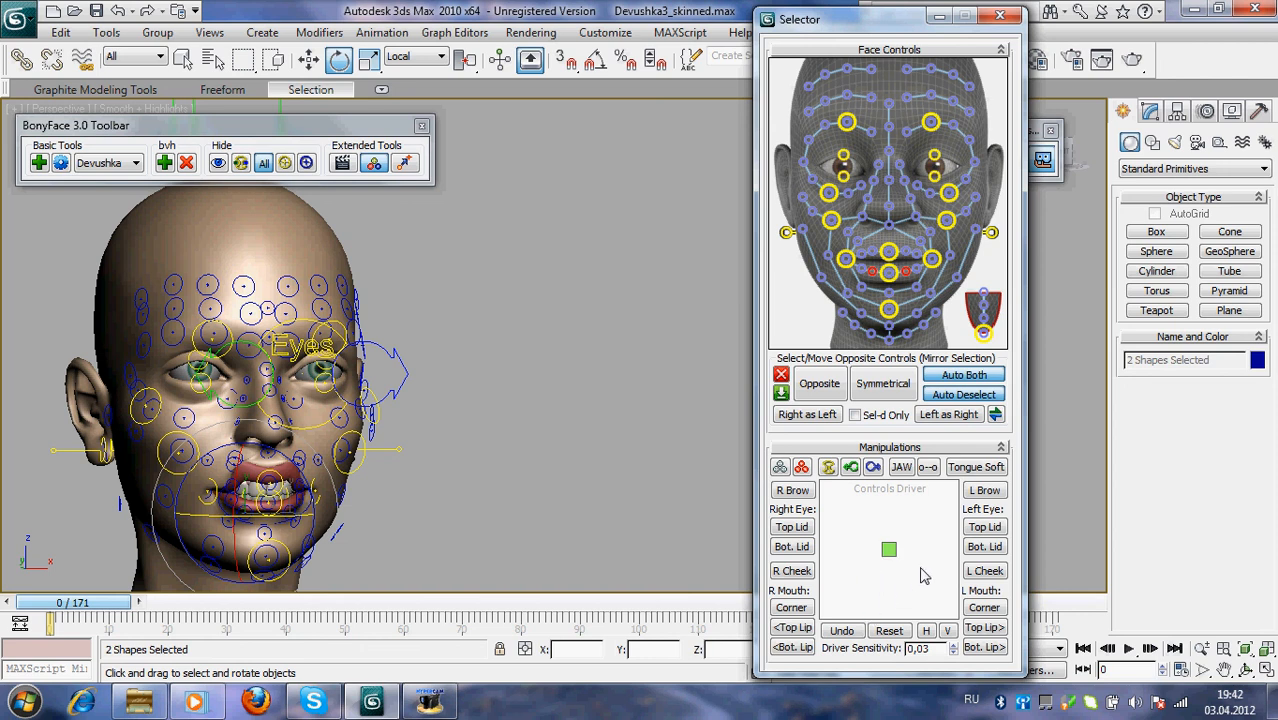
click(888, 630)
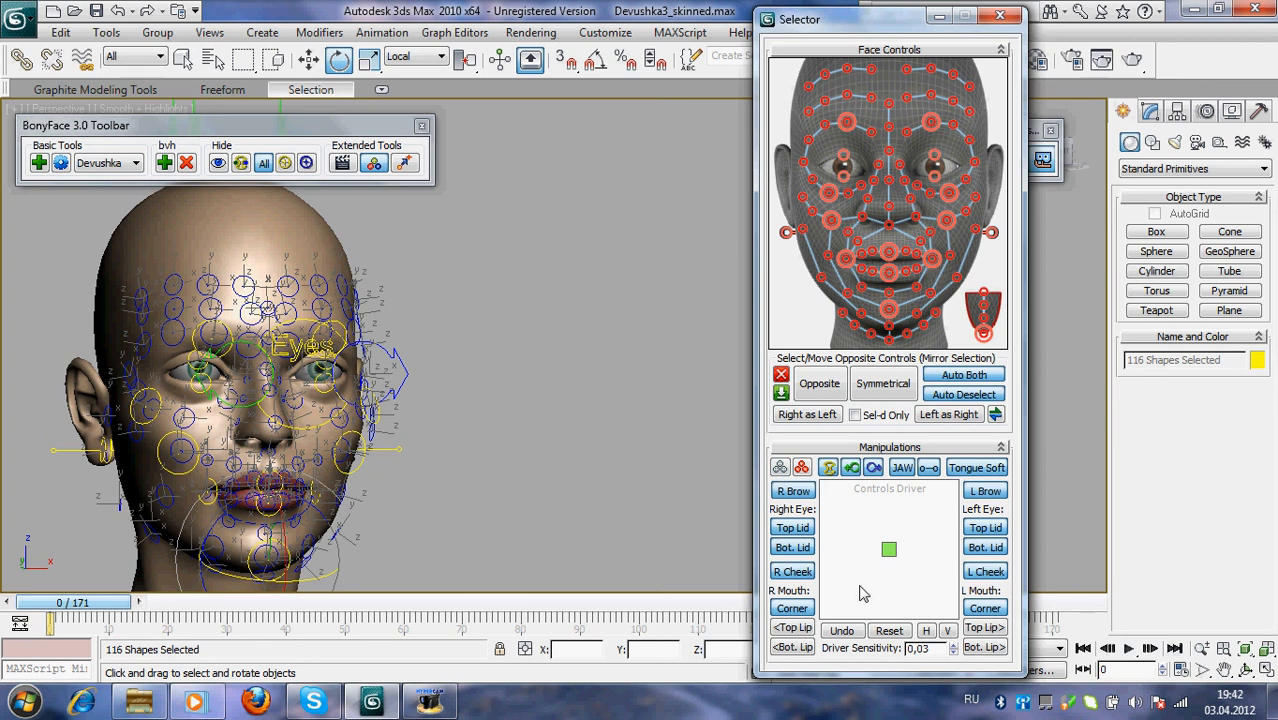
Hide the detailed and remaining control shapes, then deselect everything to leave the clean head.
click(284, 162)
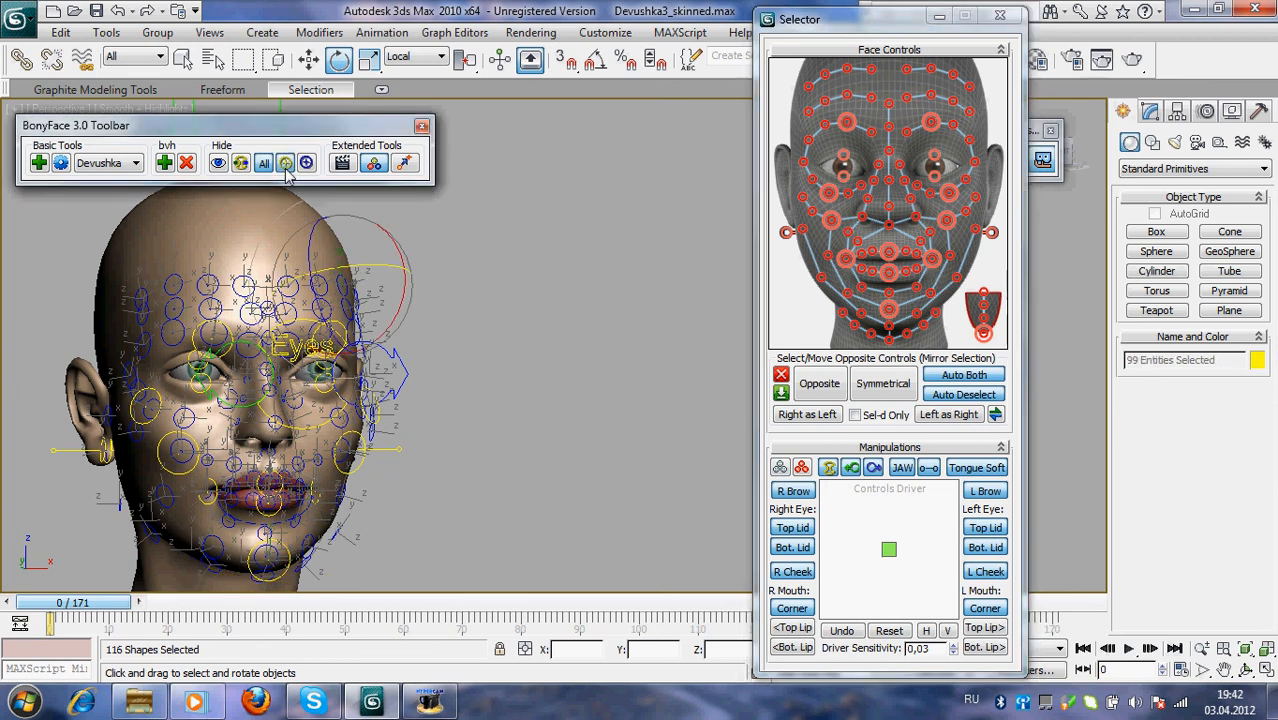
click(284, 162)
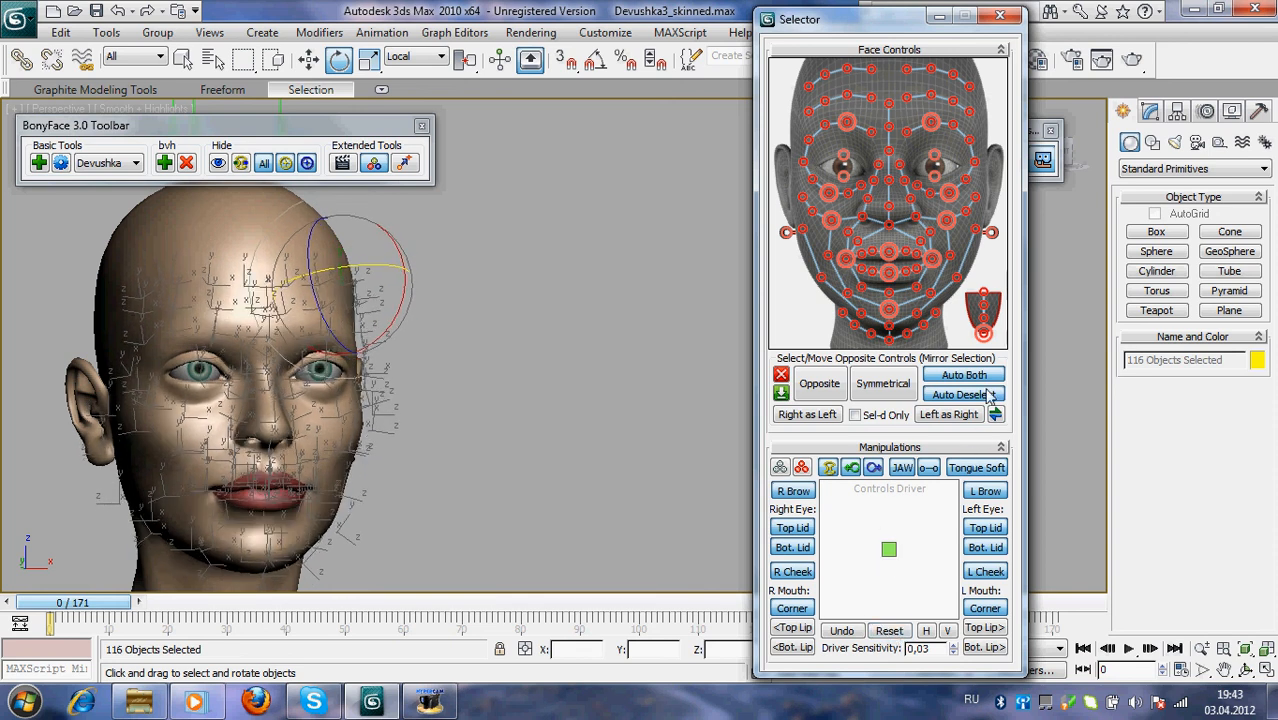
click(782, 392)
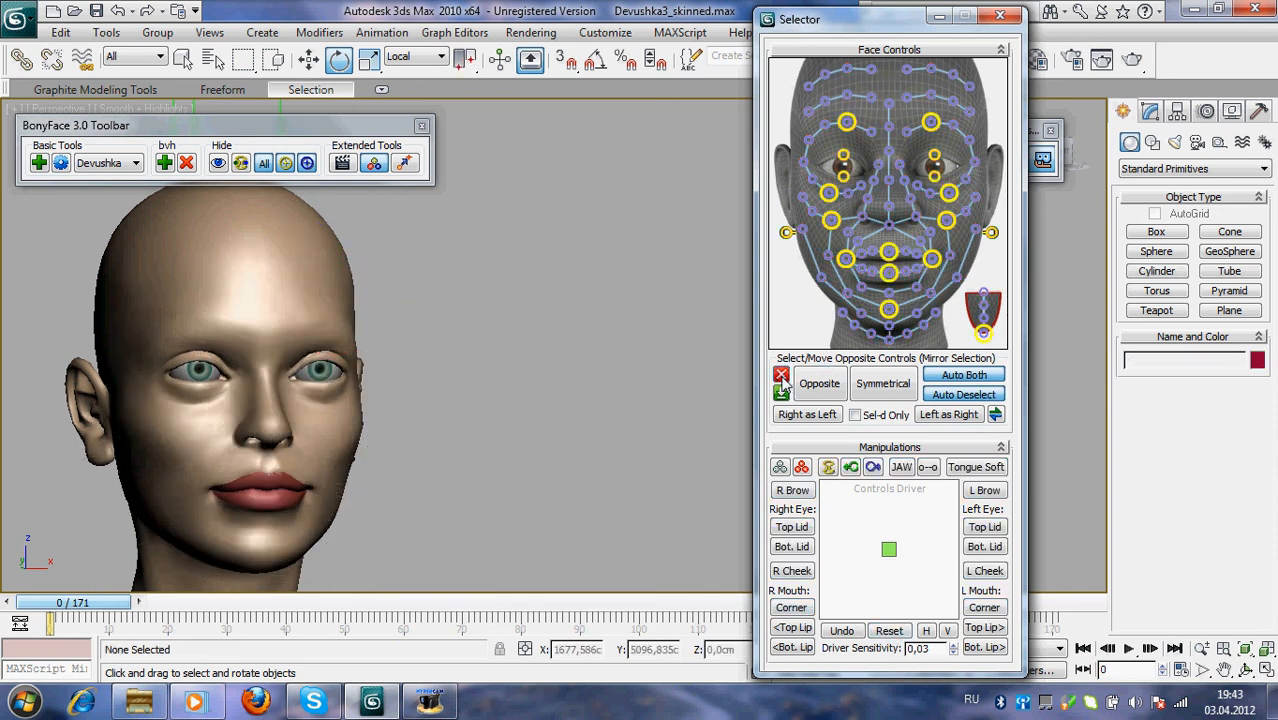